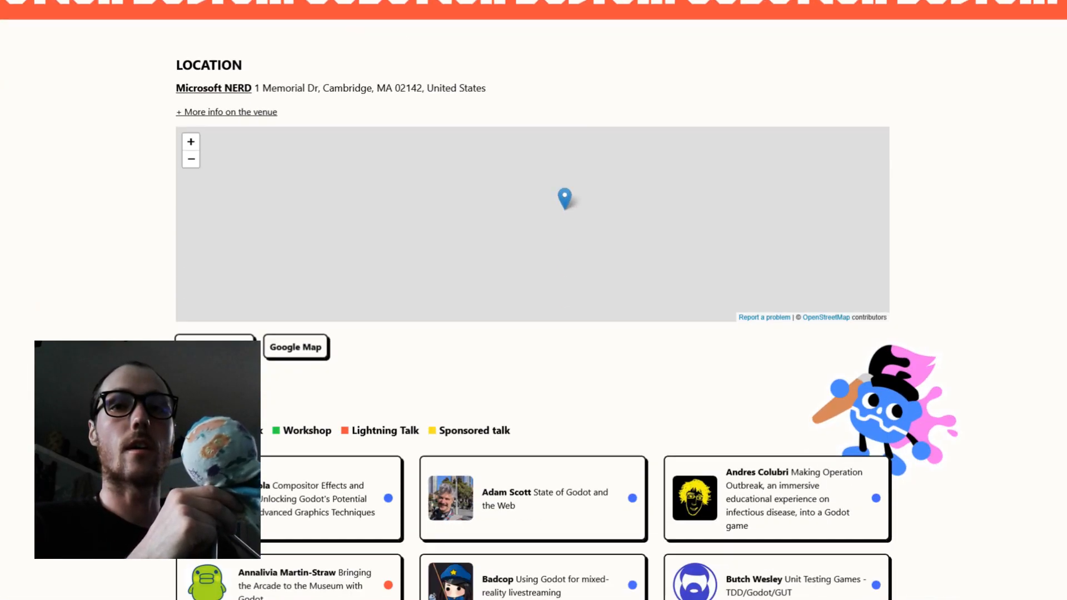
# Step: Scroll through the multiplayer test windows and click near the top-right of the screen
pyautogui.scroll(-3)
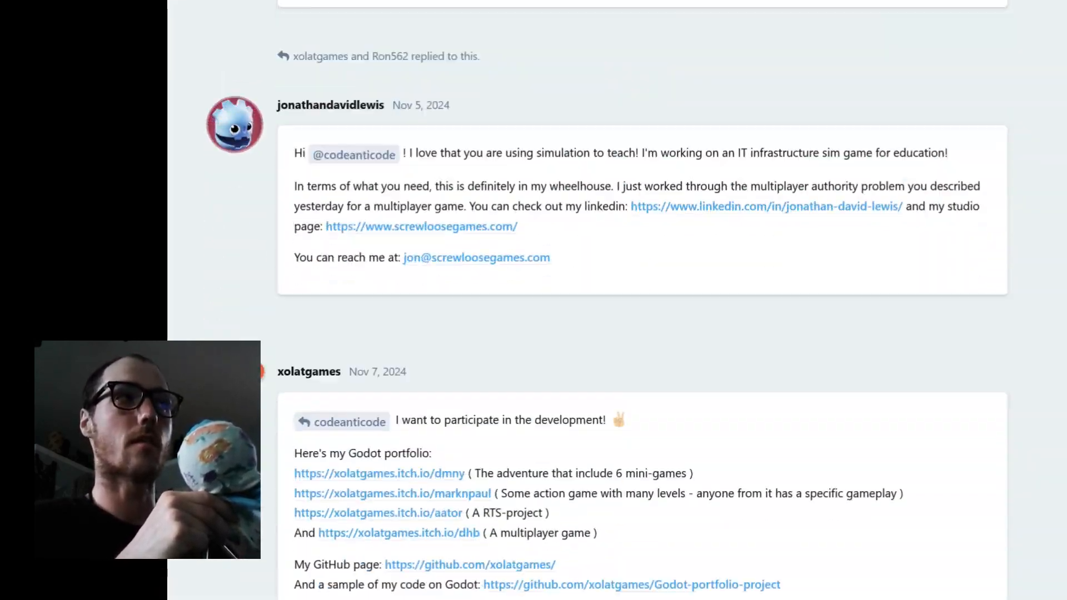
pyautogui.scroll(-3)
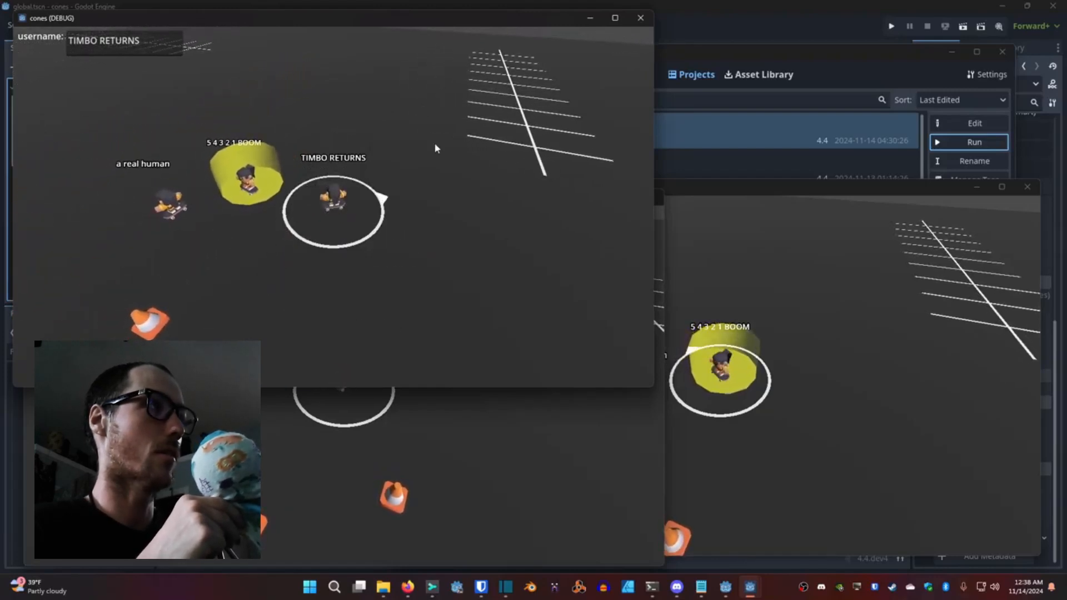
pyautogui.click(973, 142)
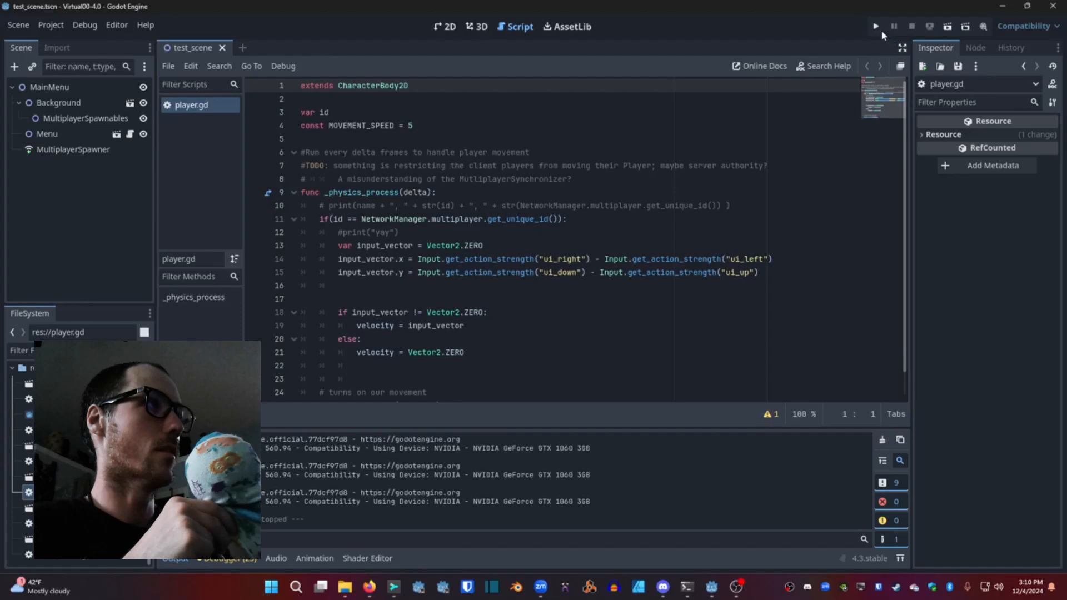
pyautogui.click(875, 26)
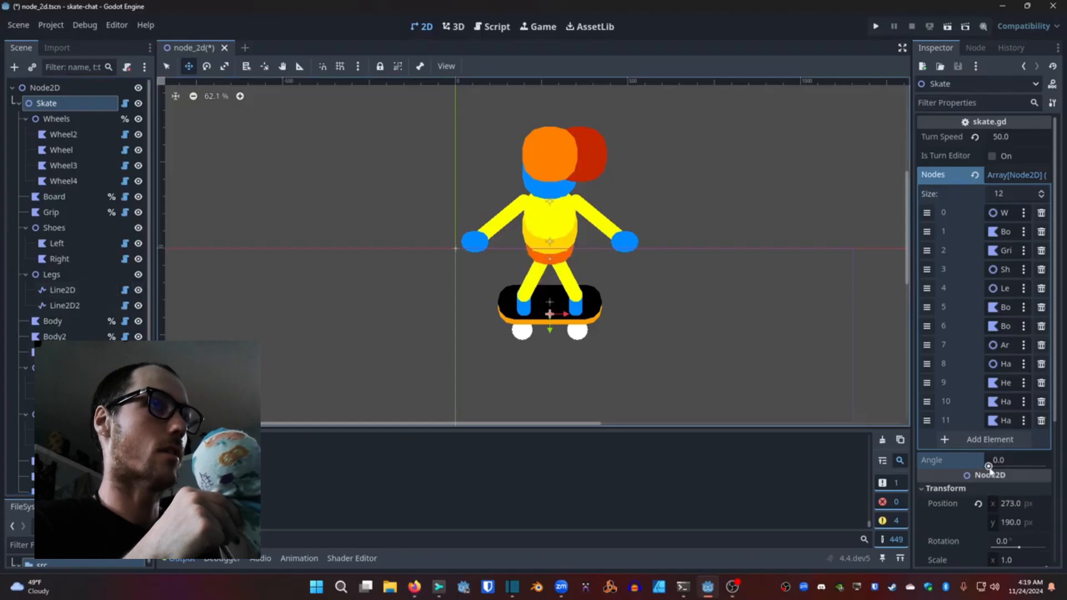
# Step: Set the Skate rig's angle to 41.143 and pull the left shoe past the board's right end
pyautogui.write('41.143')
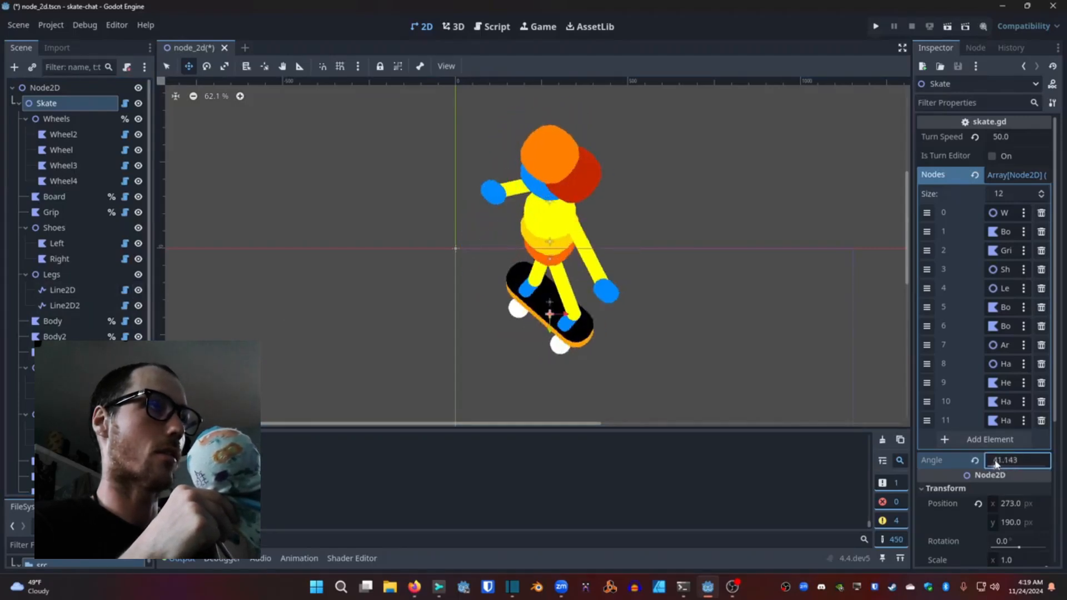
pyautogui.click(55, 243)
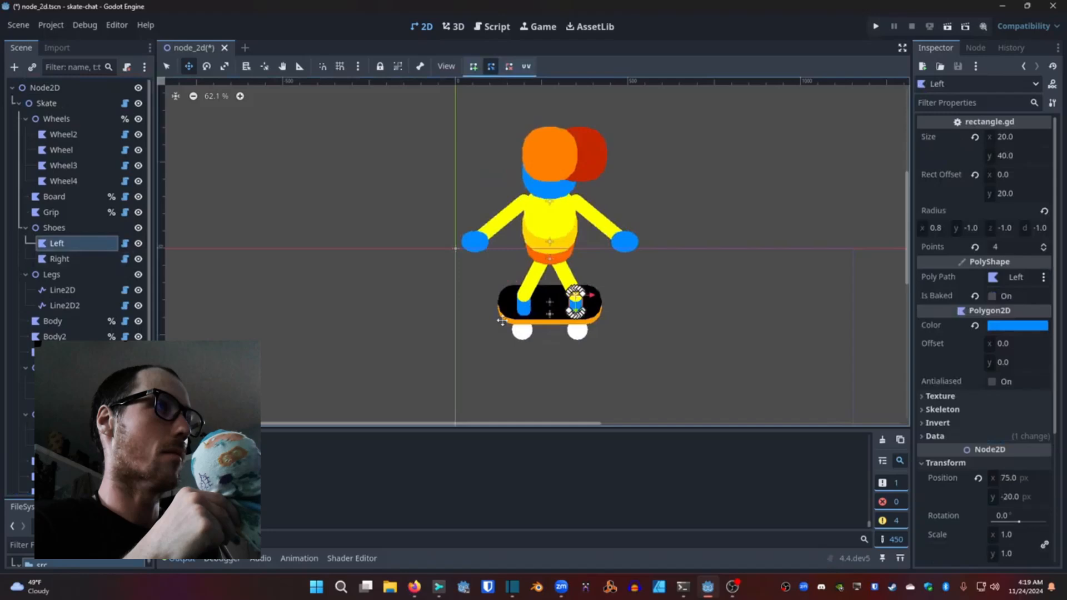
pyautogui.moveTo(575, 302); pyautogui.dragTo(643, 296)
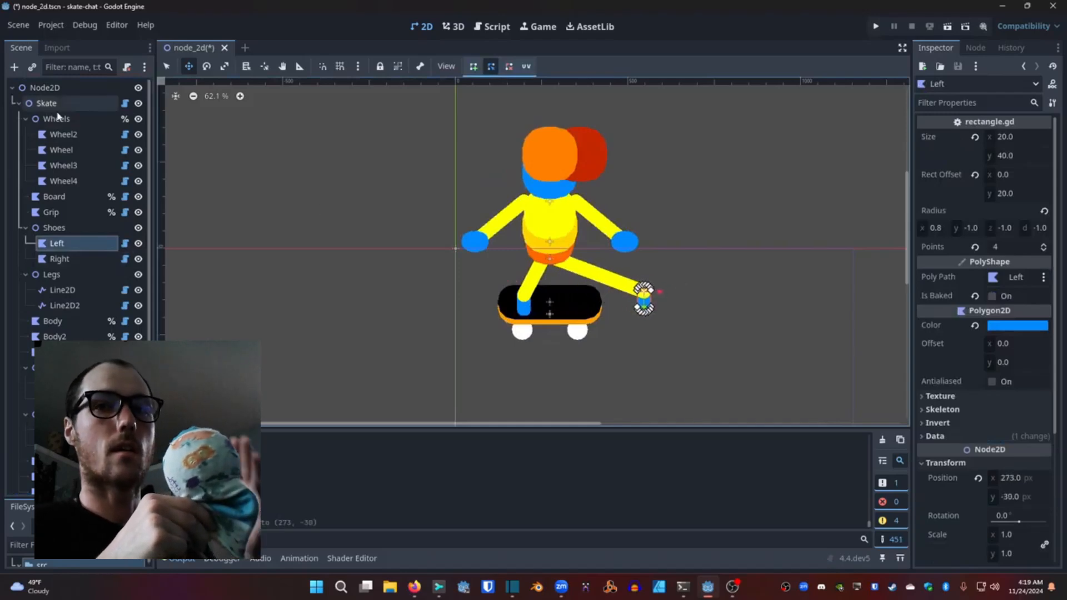
pyautogui.click(46, 102)
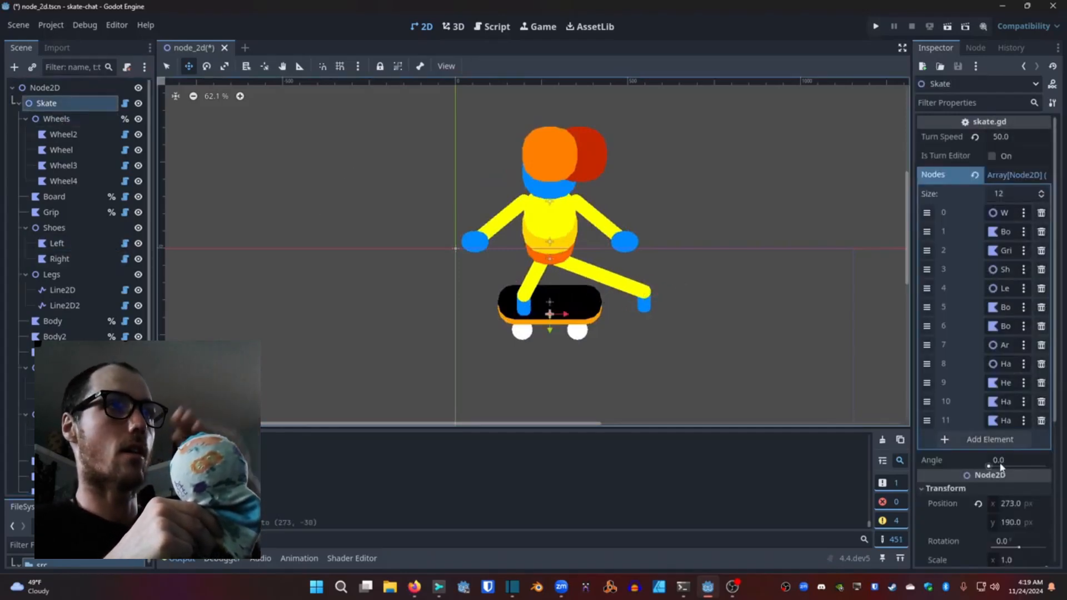
pyautogui.click(1015, 460)
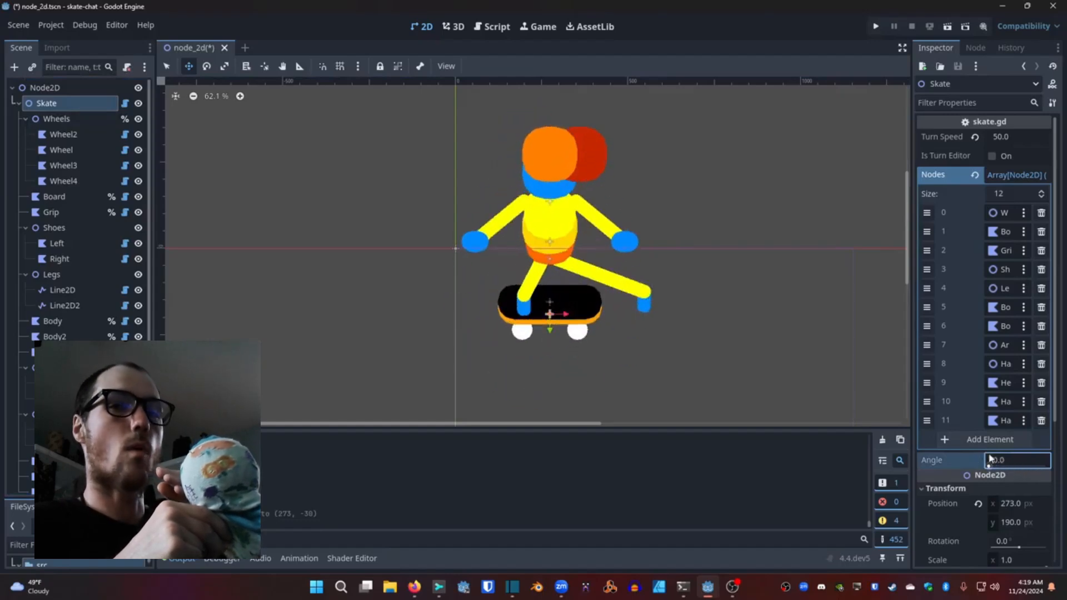
# Step: Move the left shoe to the board's left end and reposition the right shoe
pyautogui.click(60, 259)
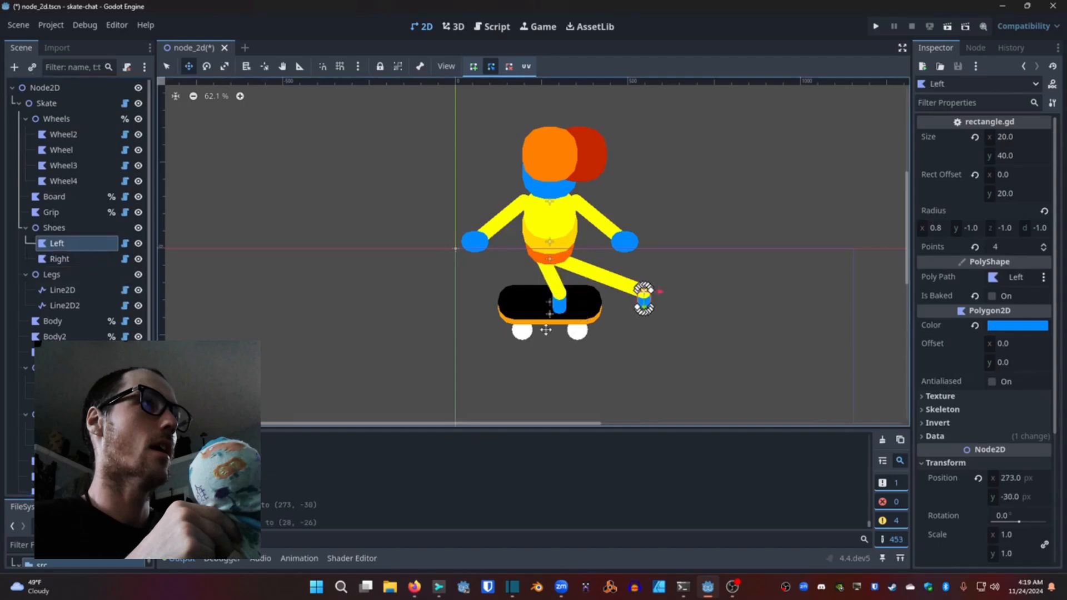
pyautogui.moveTo(643, 300); pyautogui.dragTo(493, 299)
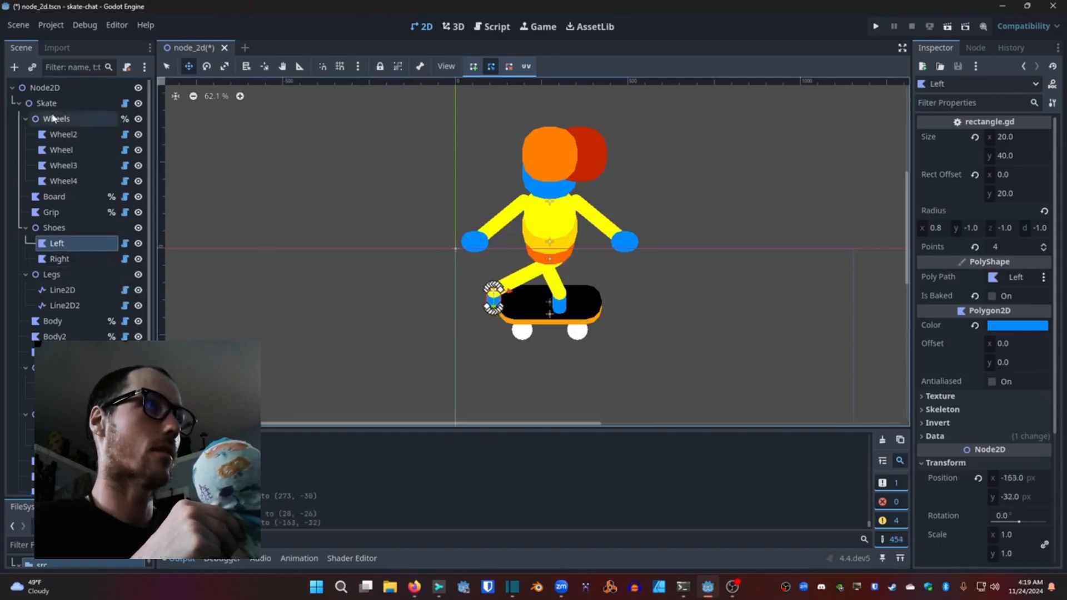
pyautogui.click(46, 103)
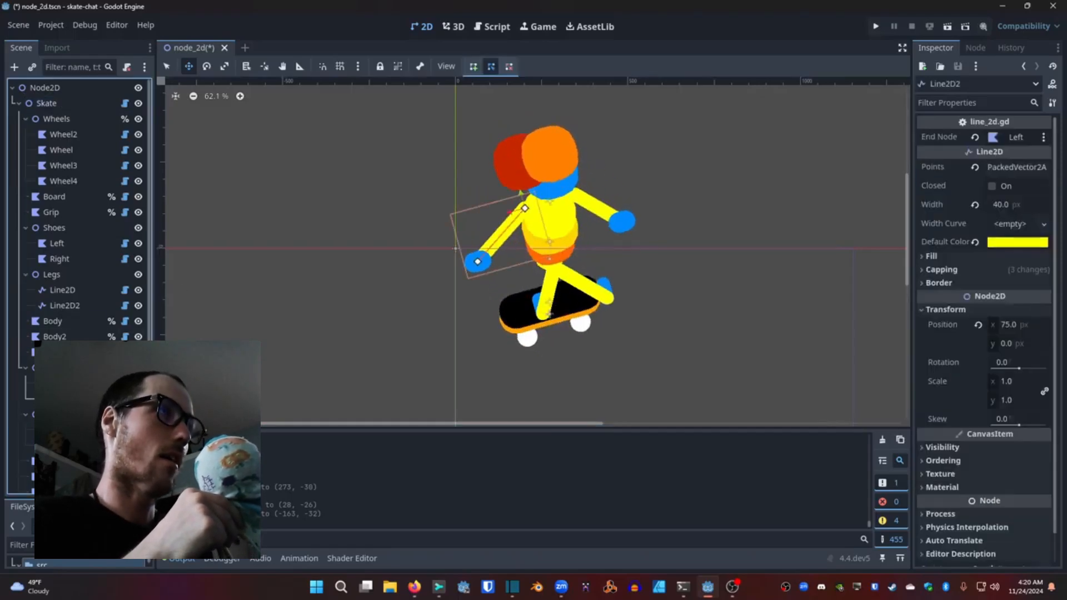
pyautogui.click(620, 221)
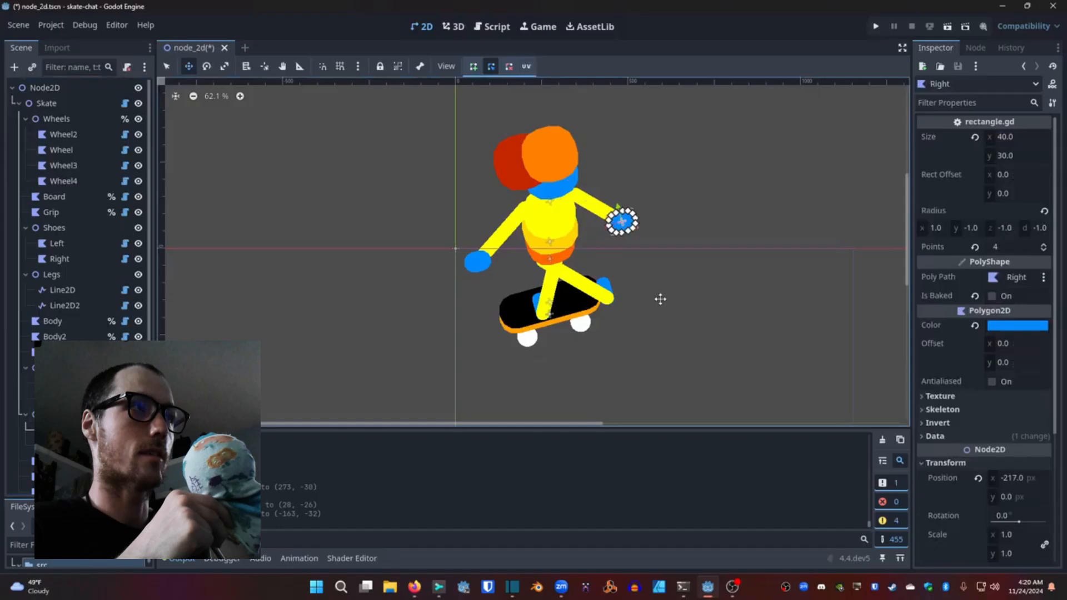
pyautogui.moveTo(621, 220); pyautogui.dragTo(585, 268)
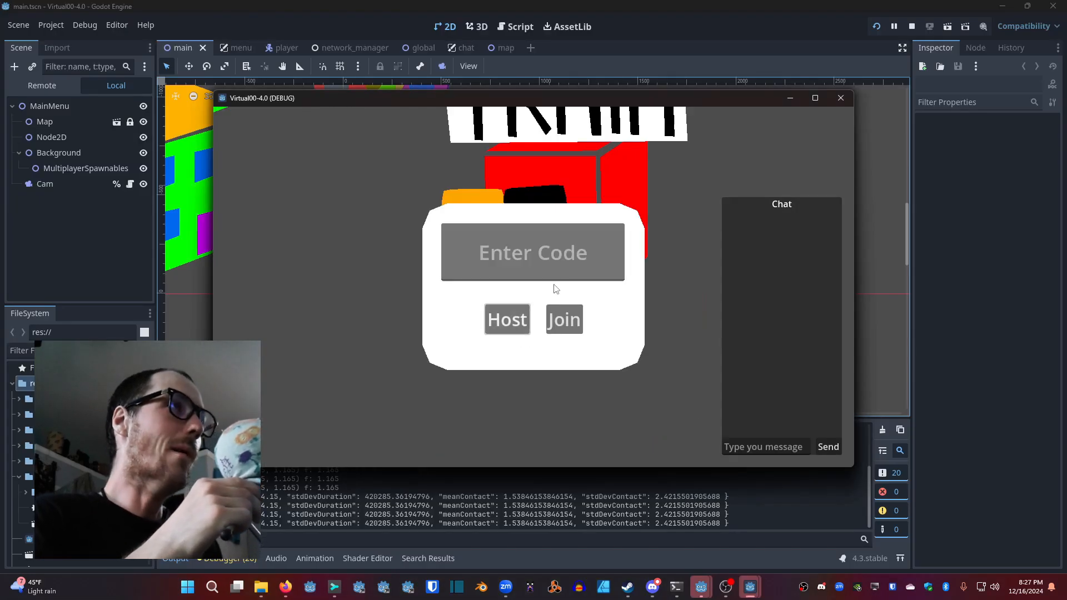
# Step: Enter a room code and send the chat message 'hello'
pyautogui.click(506, 320)
pyautogui.write('tes')
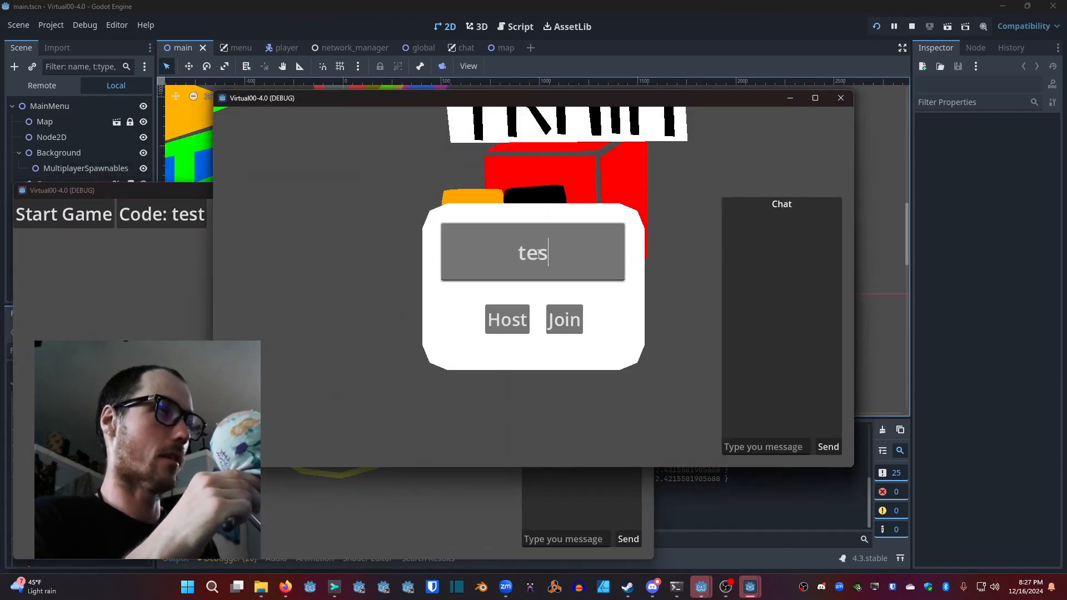
pyautogui.write('tyy')
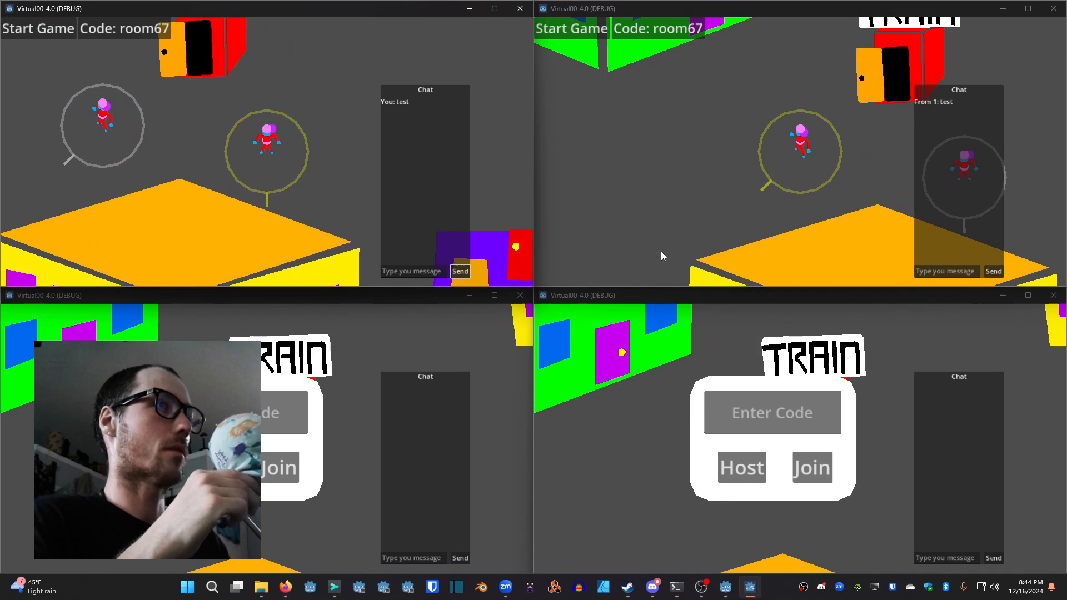
pyautogui.write('hello')
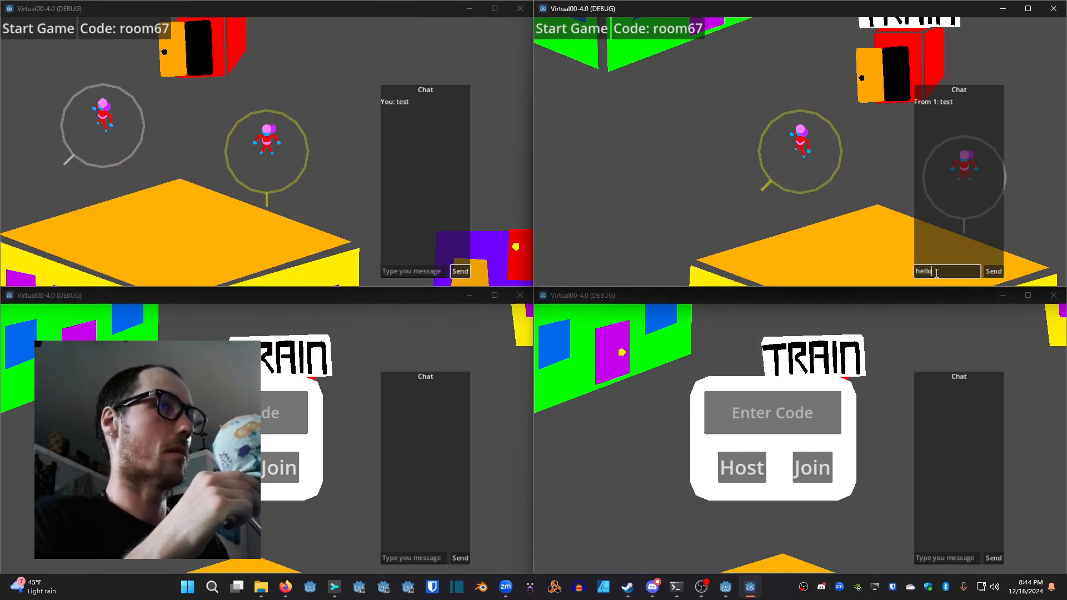
pyautogui.click(993, 271)
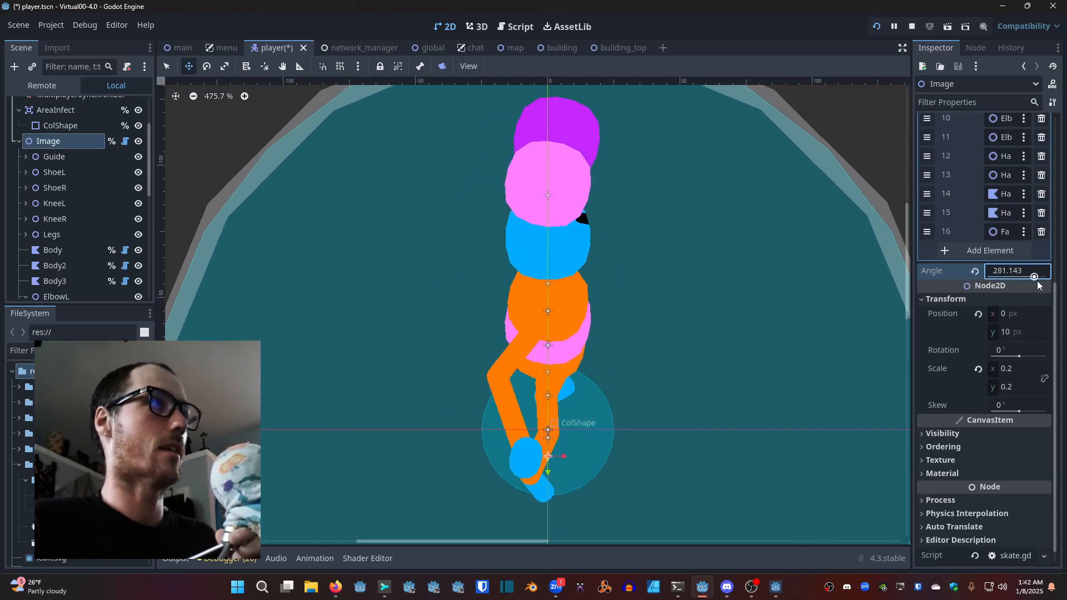
# Step: Set the Image node's Angle value to 0 for a front view
pyautogui.write('0')
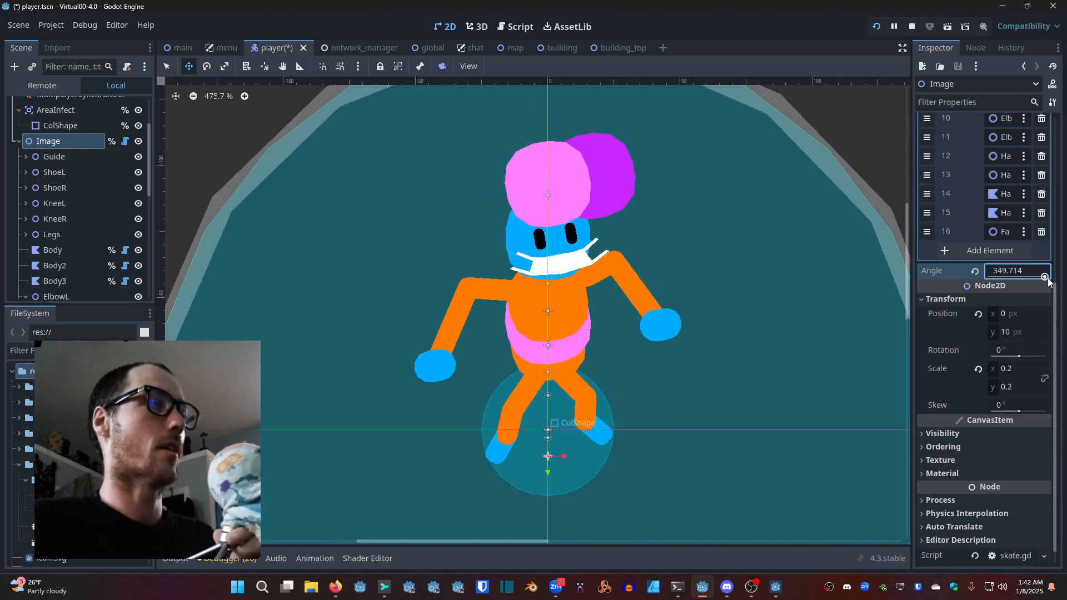
pyautogui.write('0')
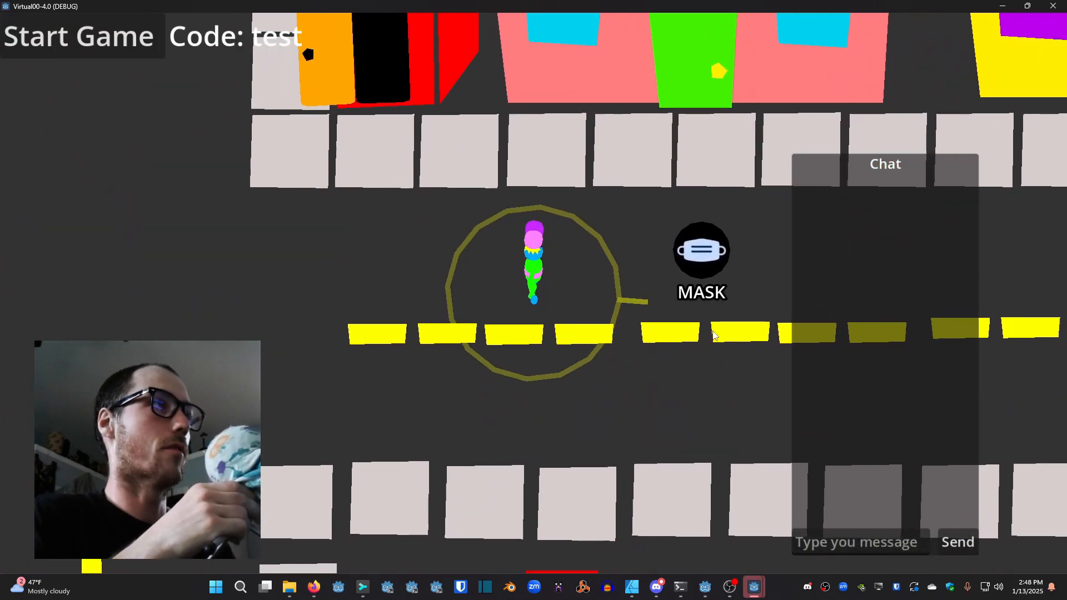
# Step: Post chat messages like 'I AM A G...' and 'i can press enter to focus...' in the game
pyautogui.rightClick(752, 587)
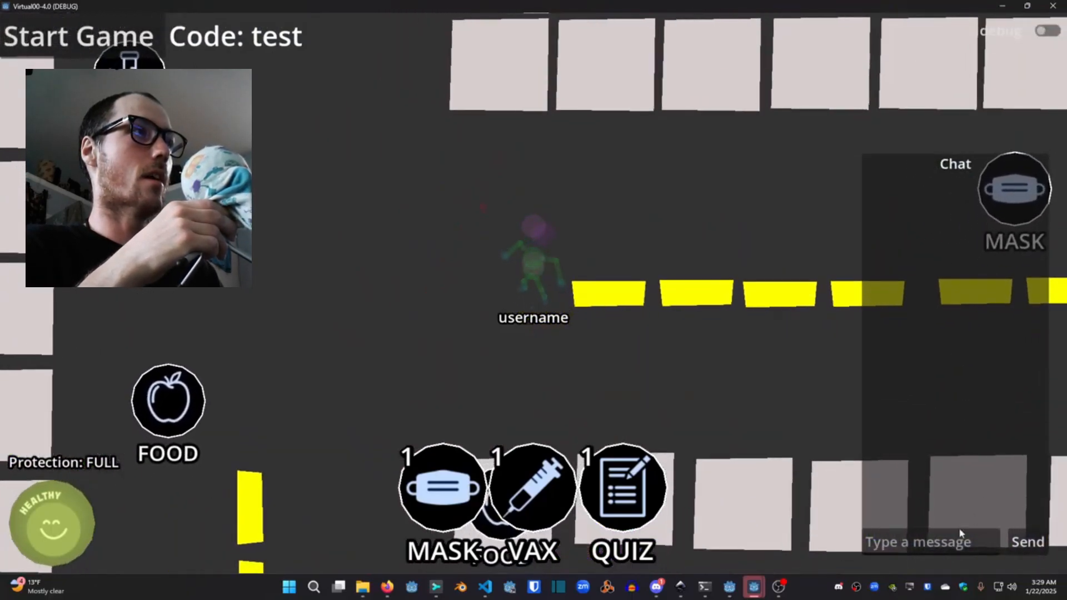
pyautogui.write('I AM A G')
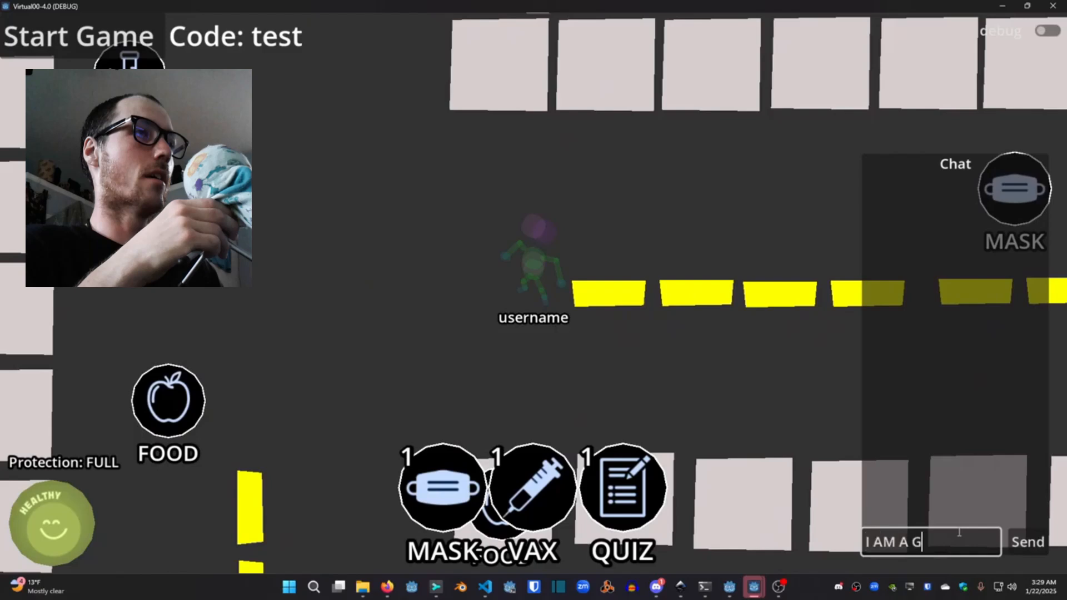
pyautogui.click(1028, 541)
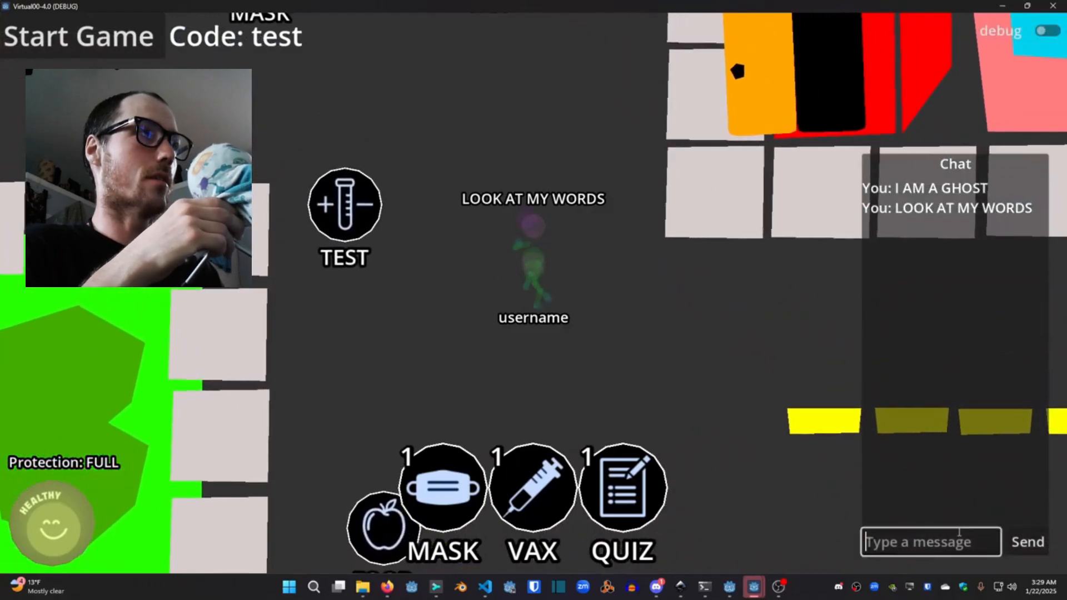
pyautogui.write('i can press enter to')
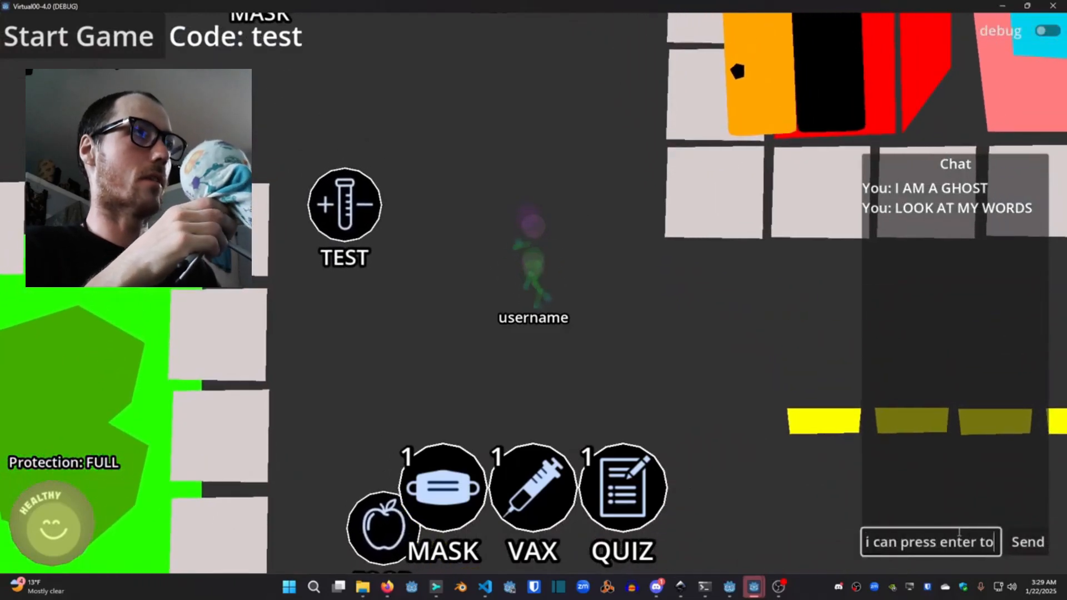
pyautogui.write('enter to focus on t')
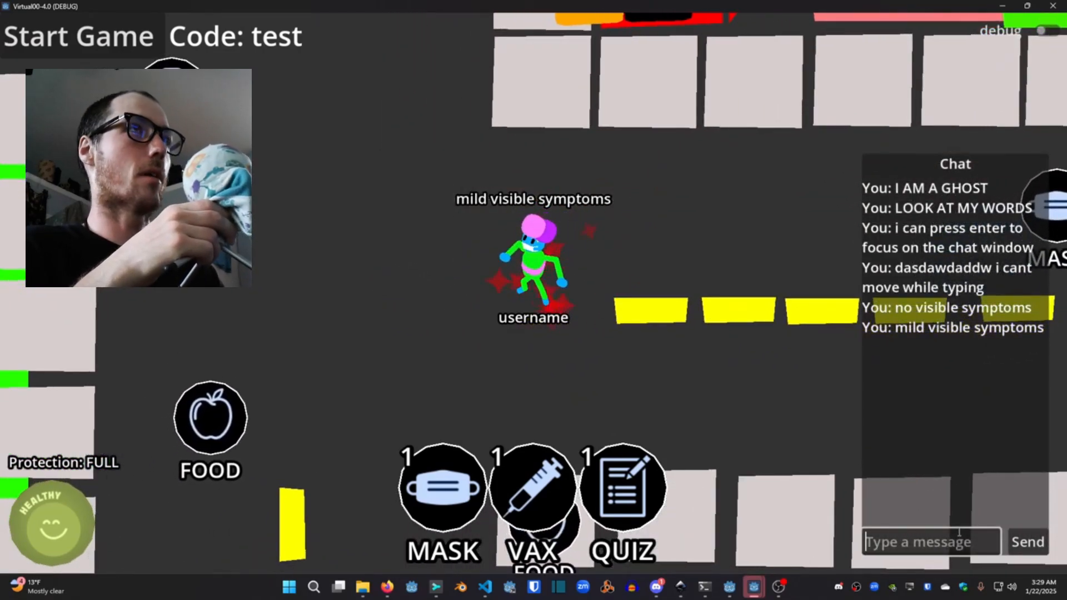
pyautogui.write('full visible')
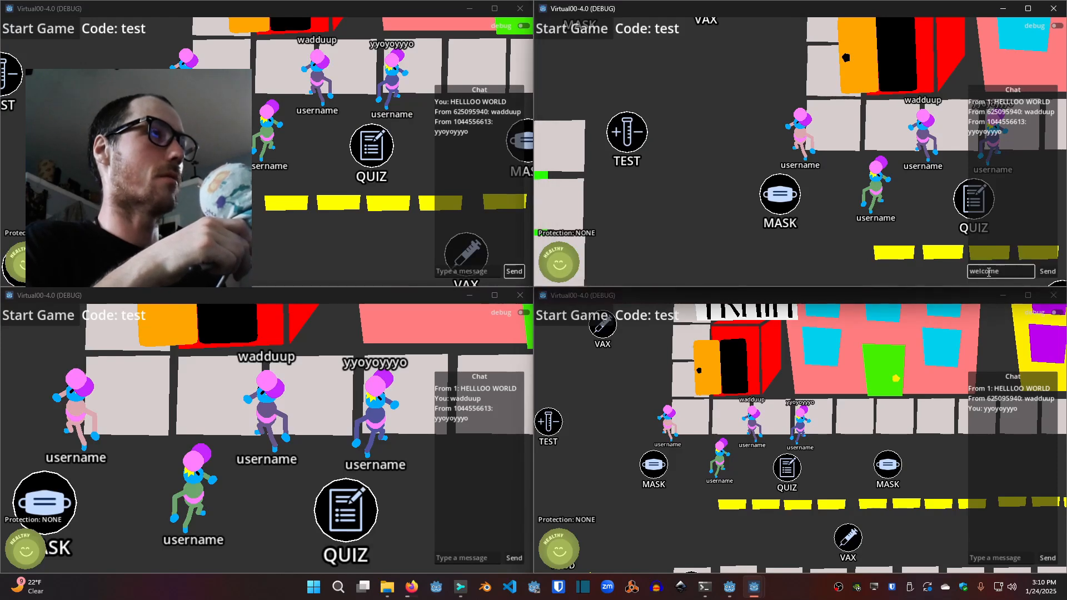
# Step: Send 'welcome to the party' and start typing 'lets...' in the host window's chat
pyautogui.click(1046, 271)
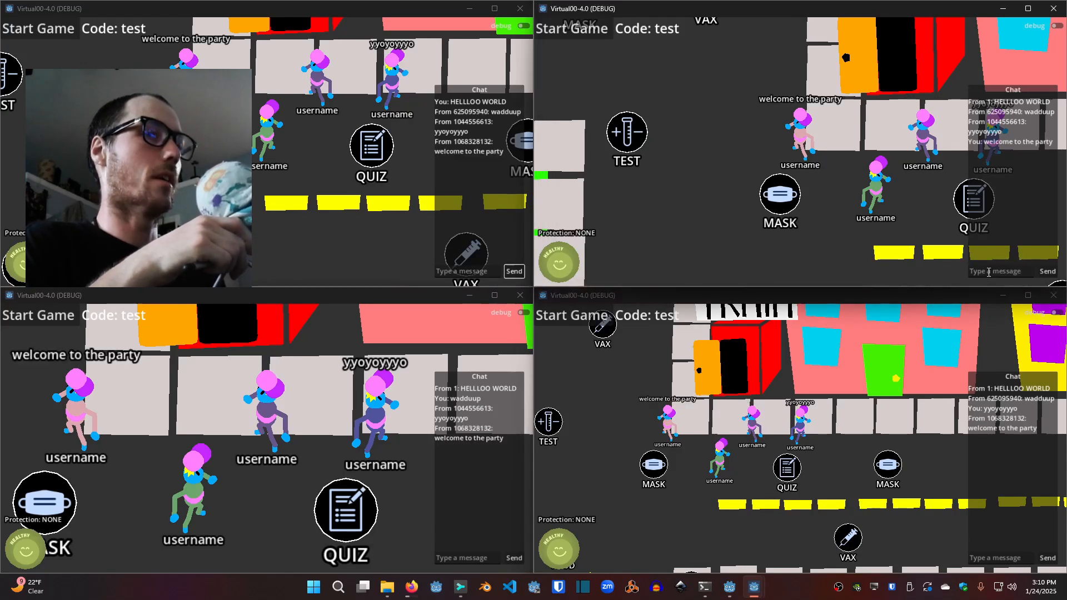
pyautogui.click(467, 271)
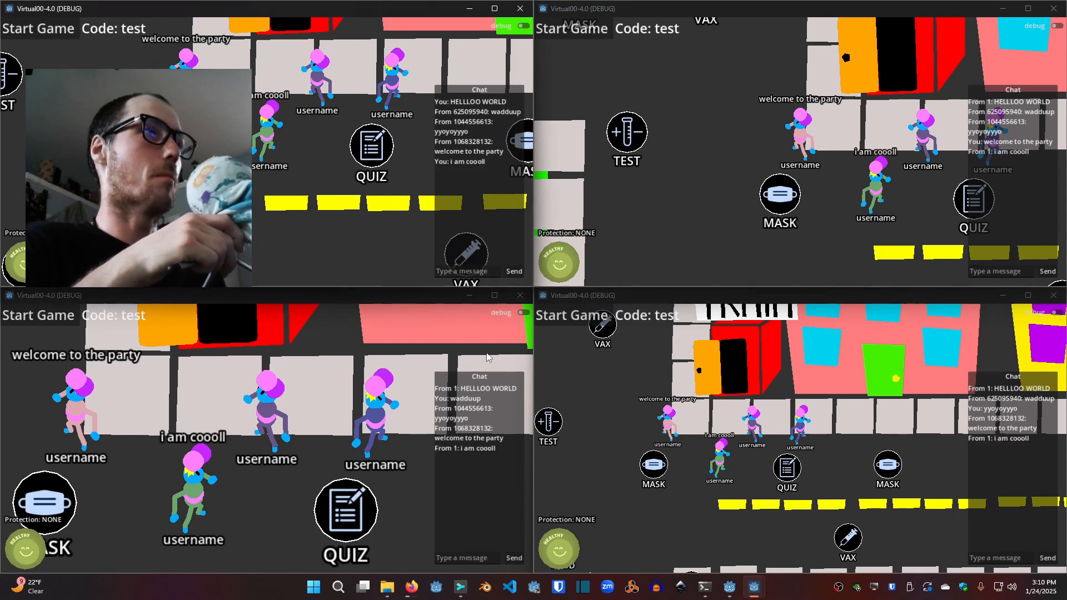
pyautogui.write('lets')
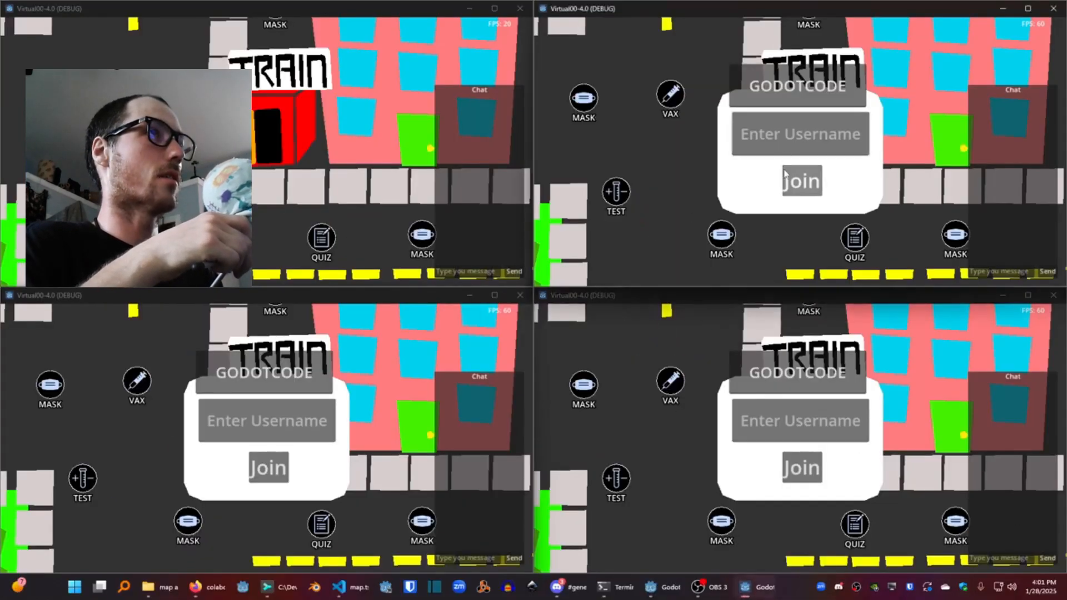
# Step: Join as 'one' and 'three', and type the username 'two' in another window
pyautogui.write('one')
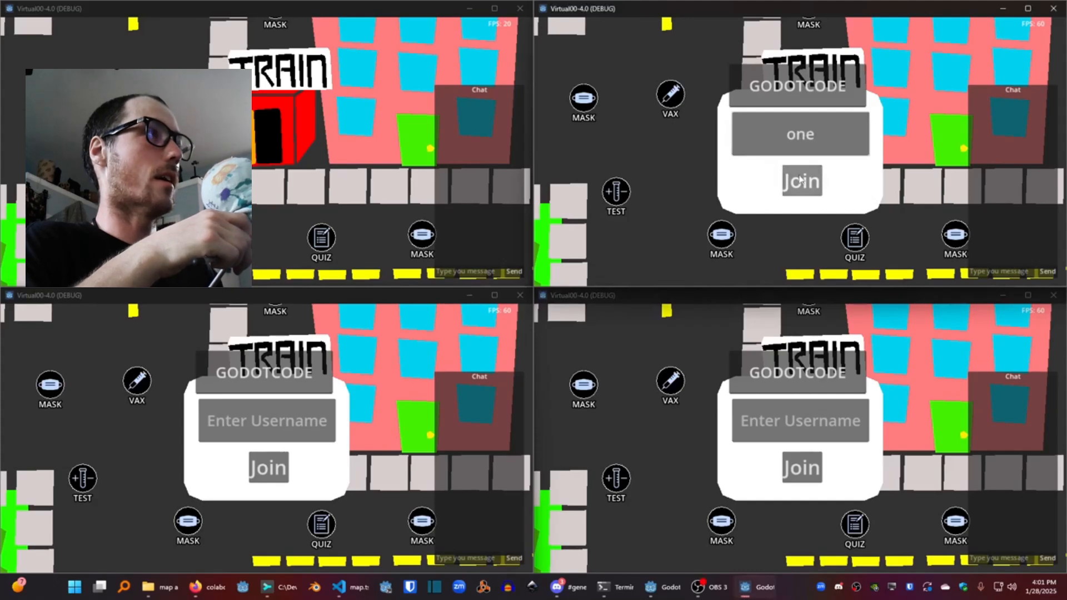
pyautogui.click(800, 180)
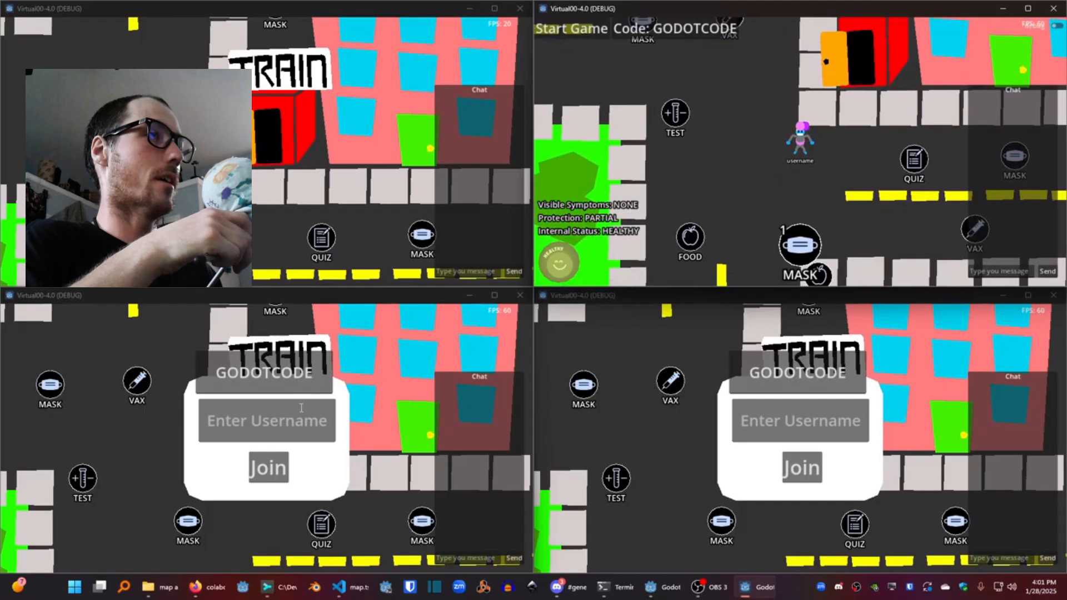
pyautogui.write('two')
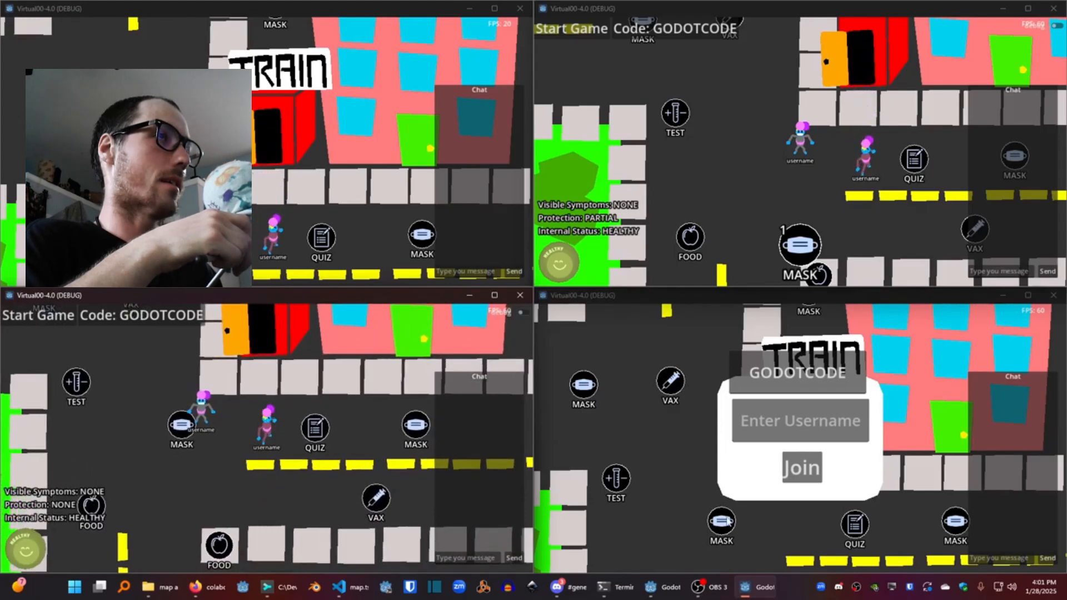
pyautogui.write('three')
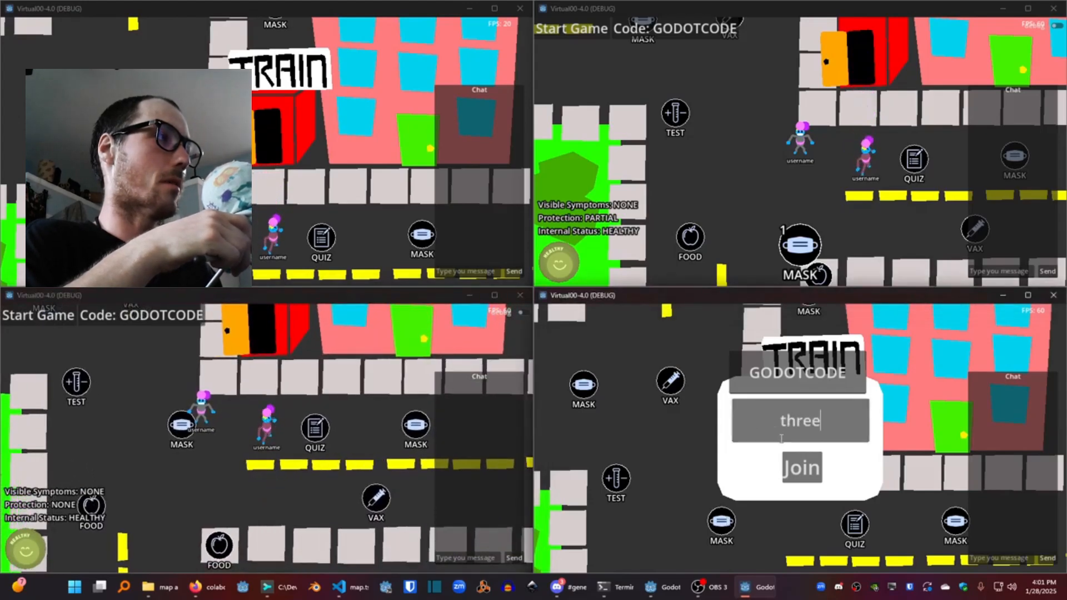
pyautogui.click(800, 467)
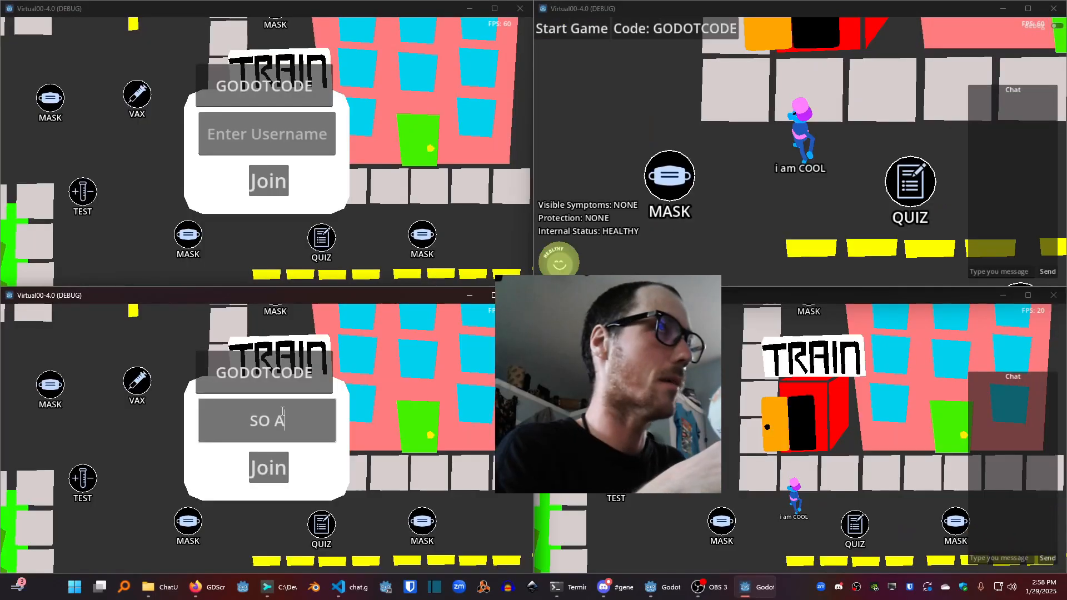
# Step: Join as 'SO AM I' and 'im less cool sorry', then send a chat message
pyautogui.click(268, 467)
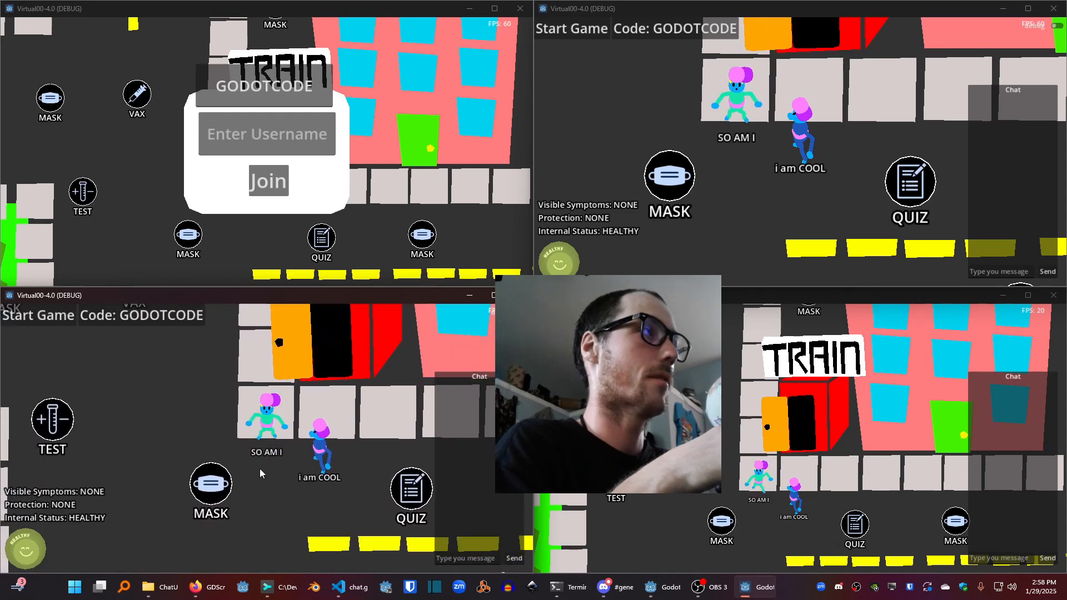
pyautogui.write('im less cool sorry')
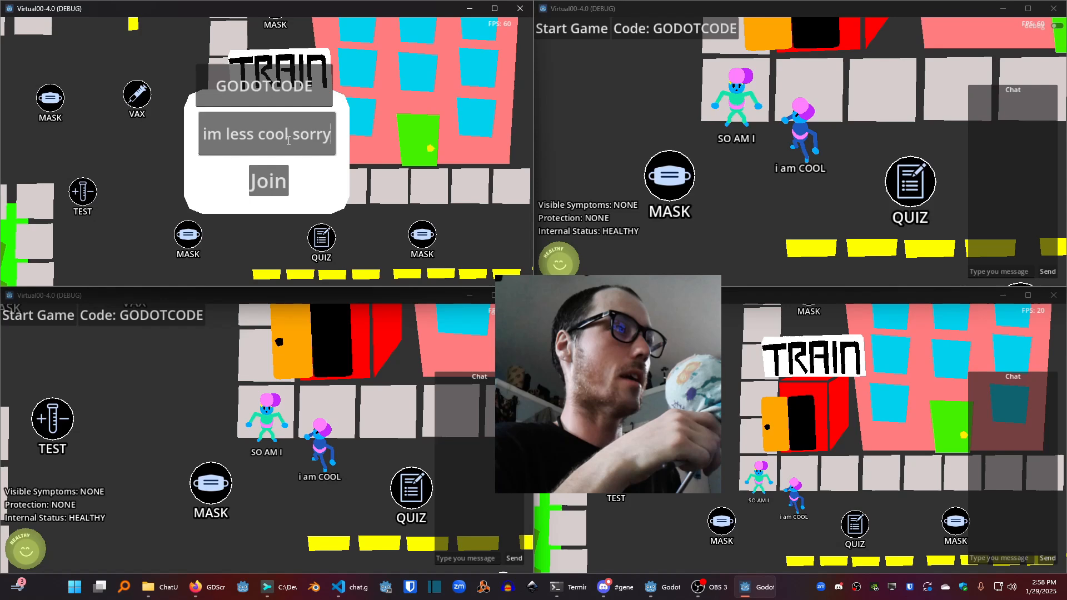
pyautogui.click(268, 180)
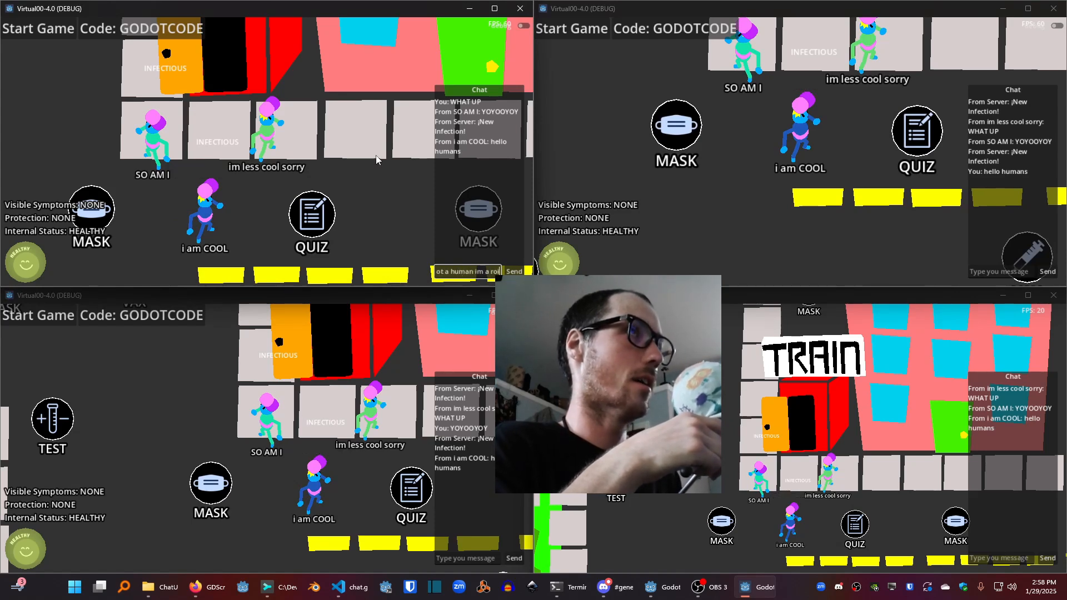
pyautogui.click(513, 272)
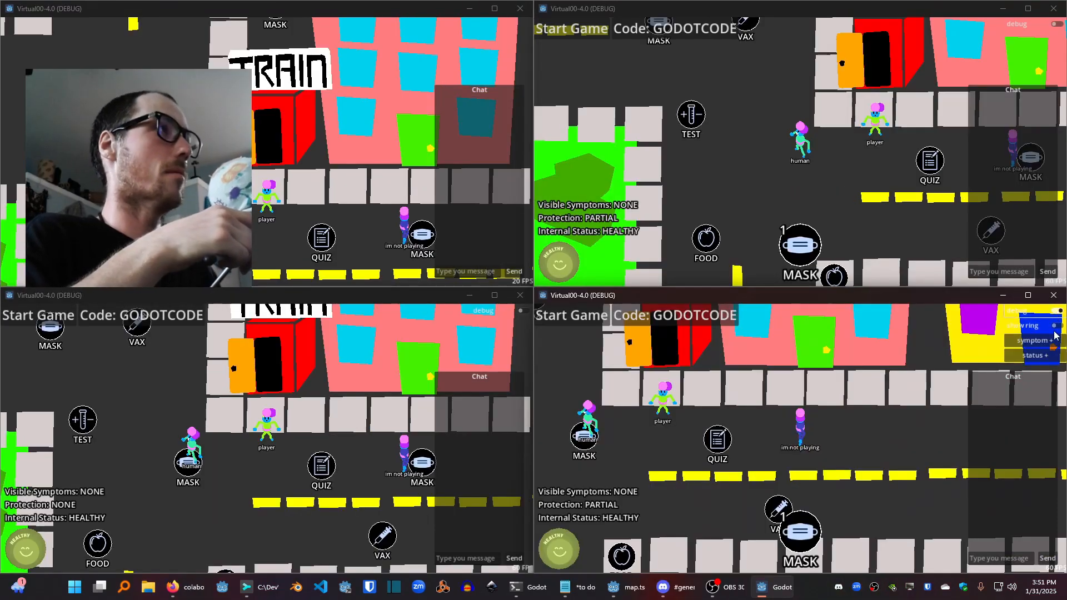
# Step: Enable show ring in the debug menu and raise a player's symptom level
pyautogui.click(1033, 340)
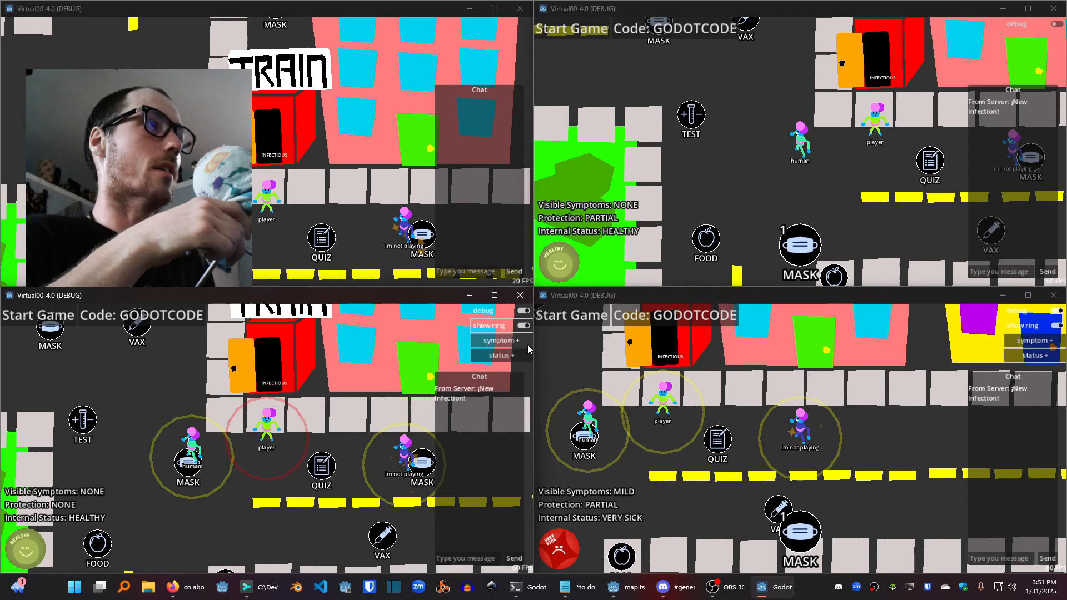
pyautogui.click(502, 340)
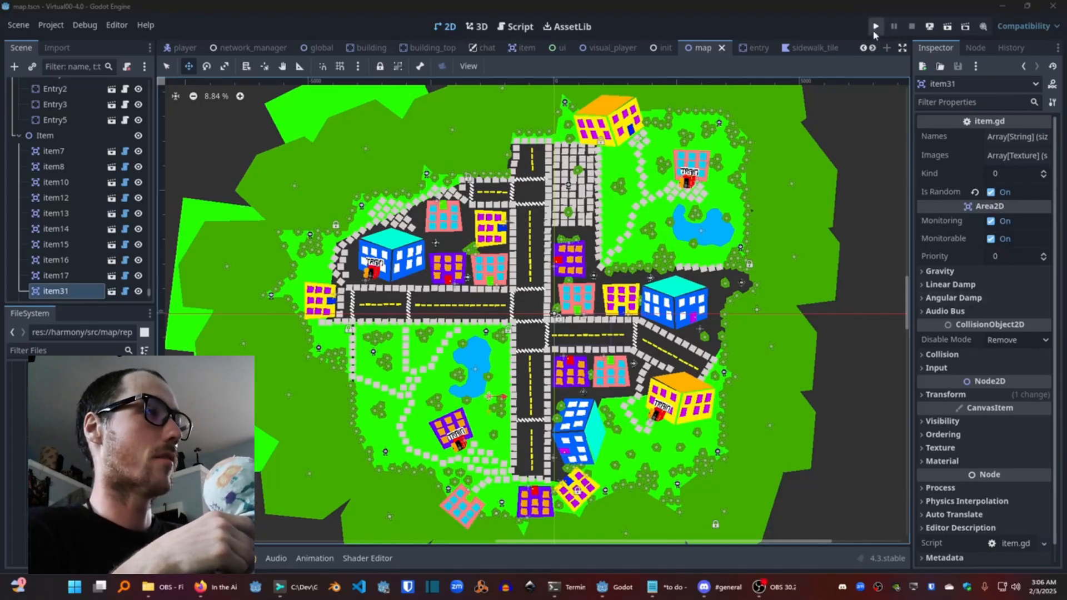
# Step: Launch a project test run with map.tscn open
pyautogui.click(875, 26)
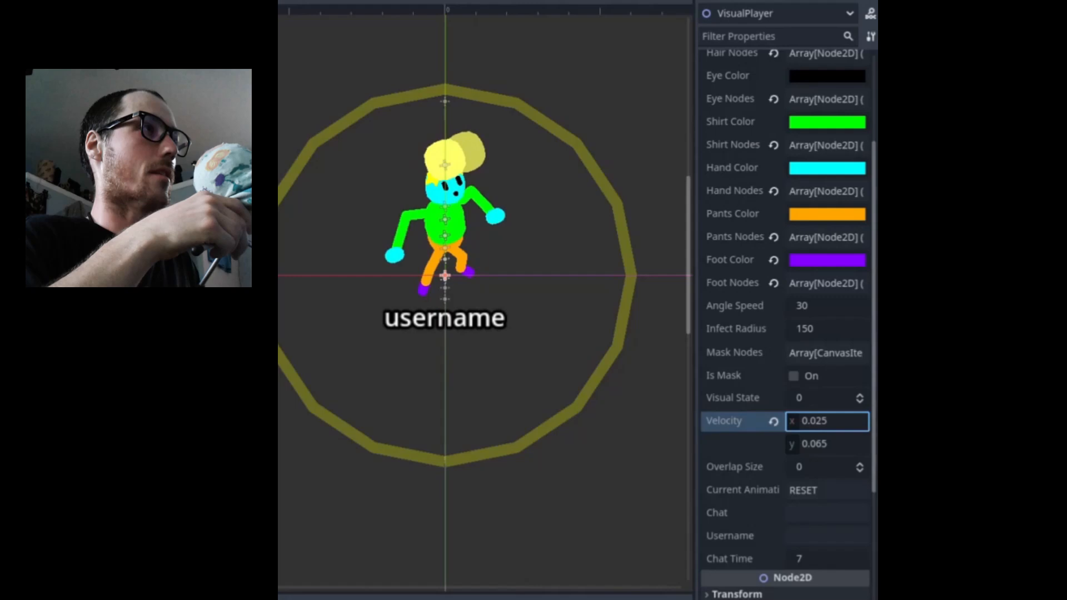
# Step: Set the VisualPlayer Hat Color to light green, Skin Color to yellow and Hair Color to black
pyautogui.click(827, 78)
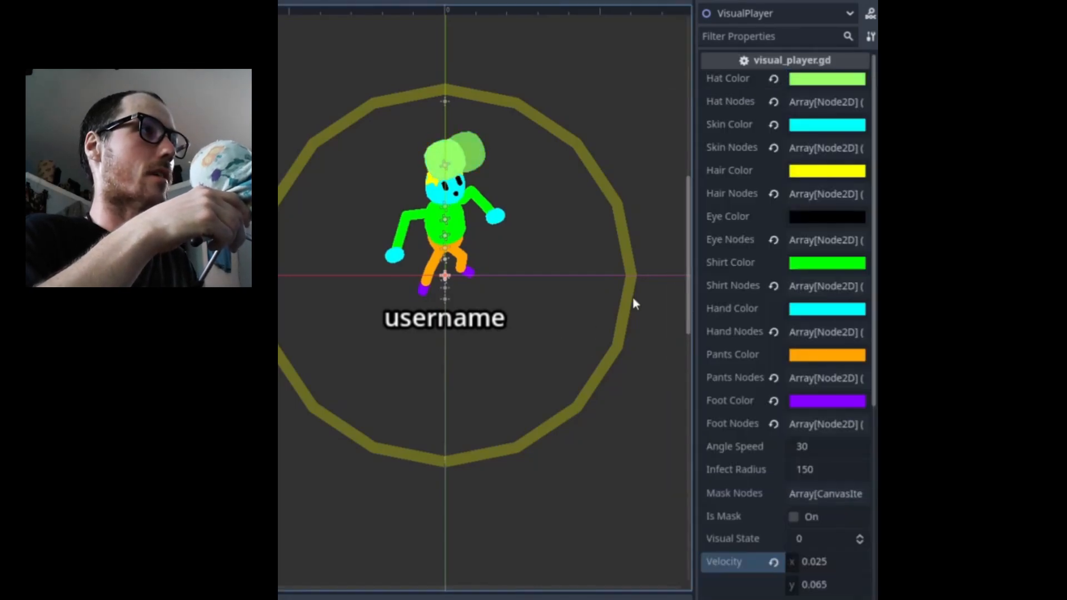
pyautogui.click(826, 124)
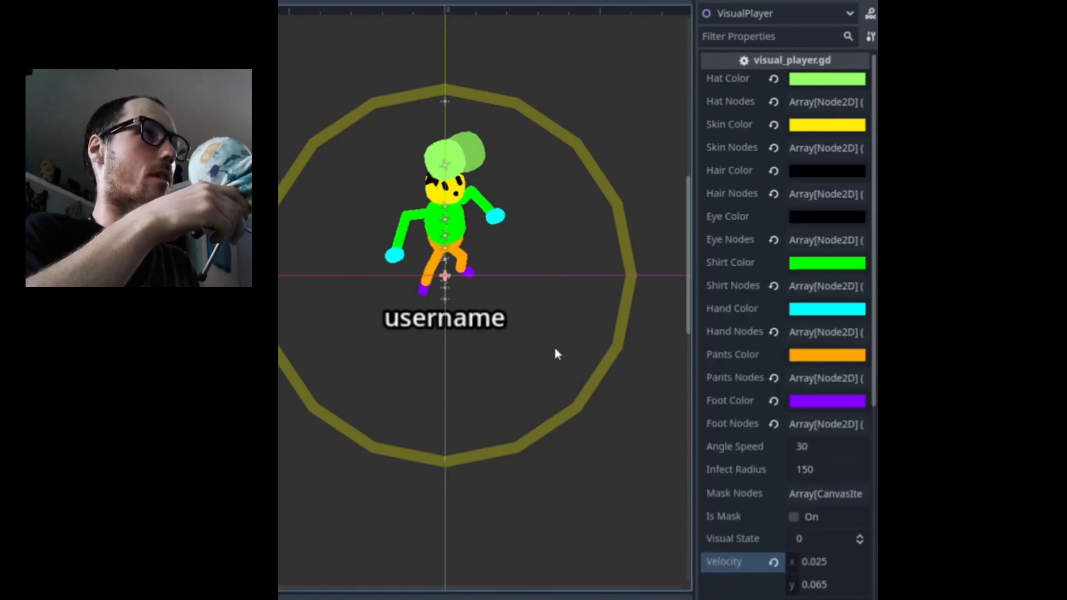
pyautogui.click(826, 216)
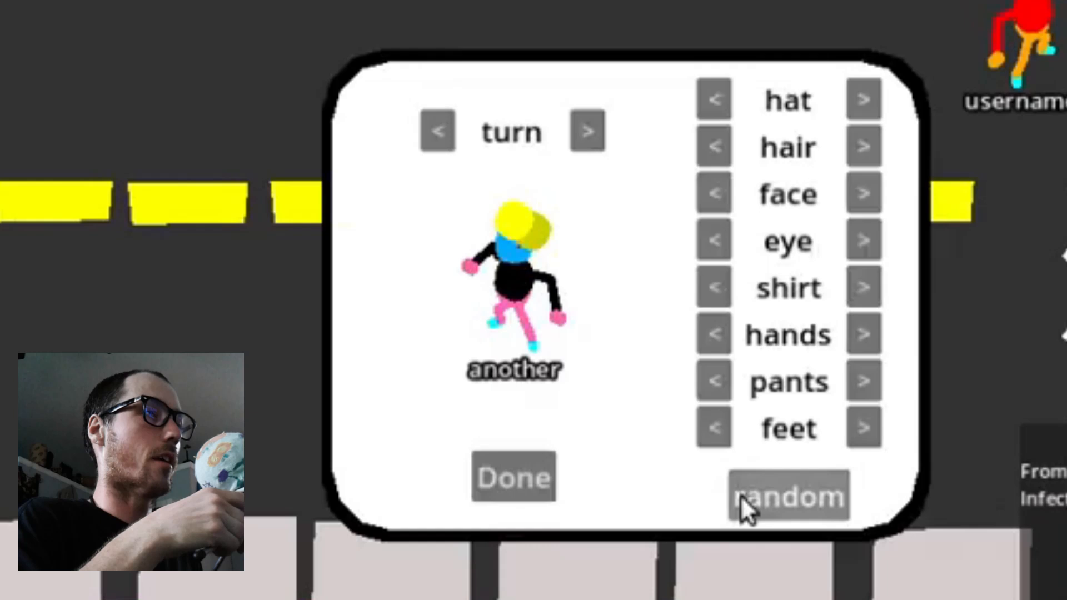
# Step: Randomise the outfit, rotate the preview, then cycle shirt, hair and hat options
pyautogui.click(787, 495)
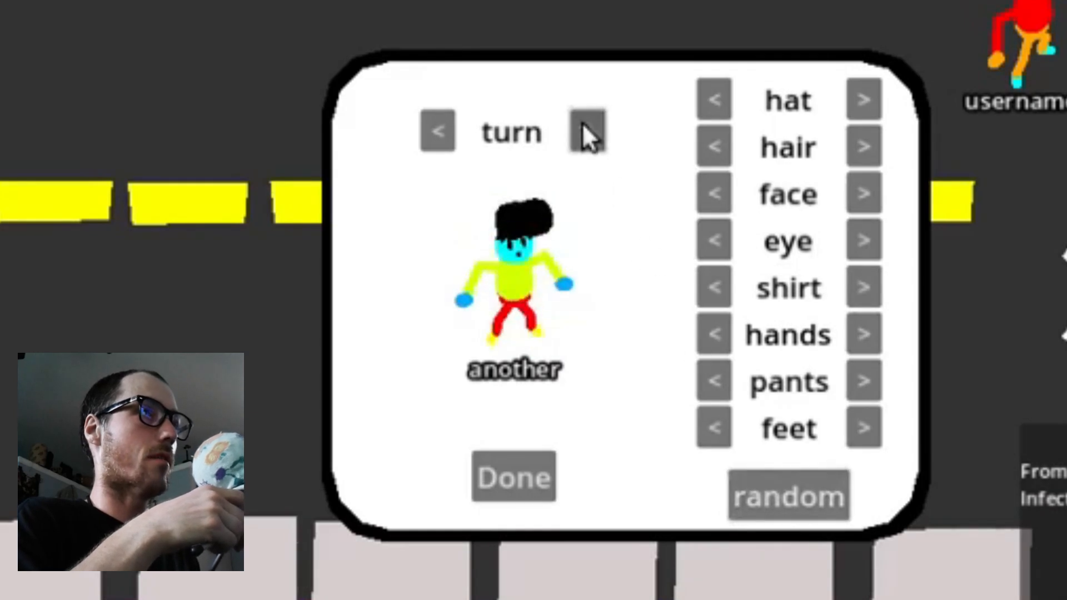
pyautogui.click(587, 130)
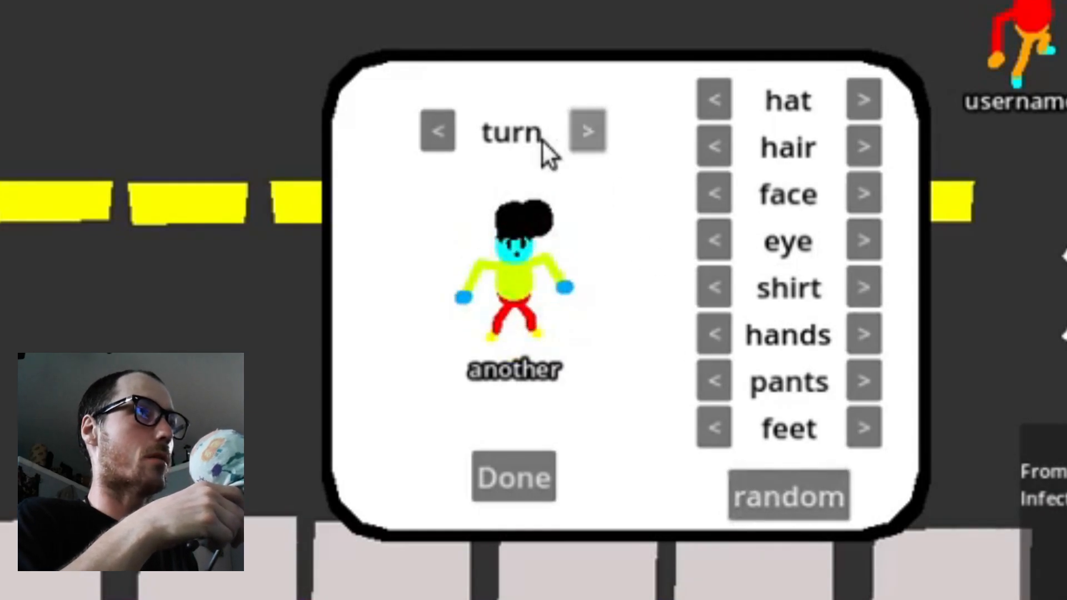
pyautogui.click(437, 130)
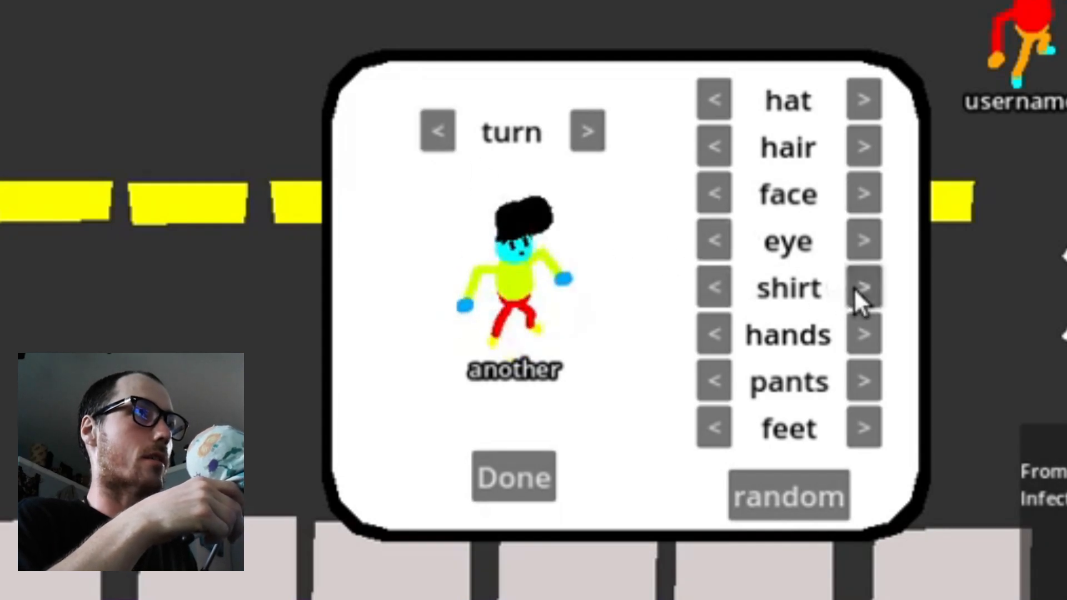
pyautogui.click(863, 285)
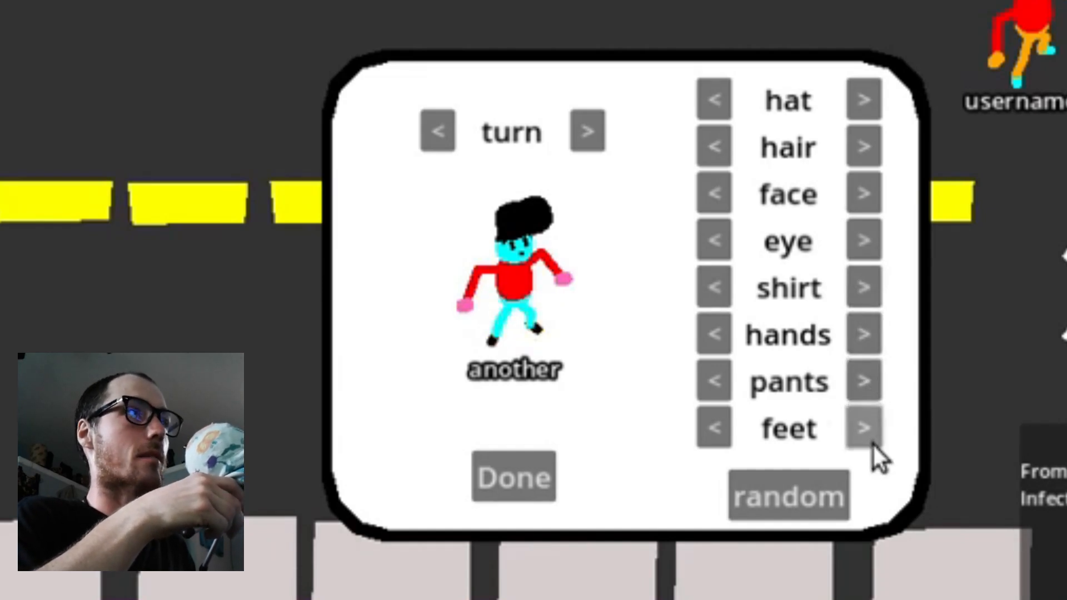
pyautogui.moveTo(864, 204)
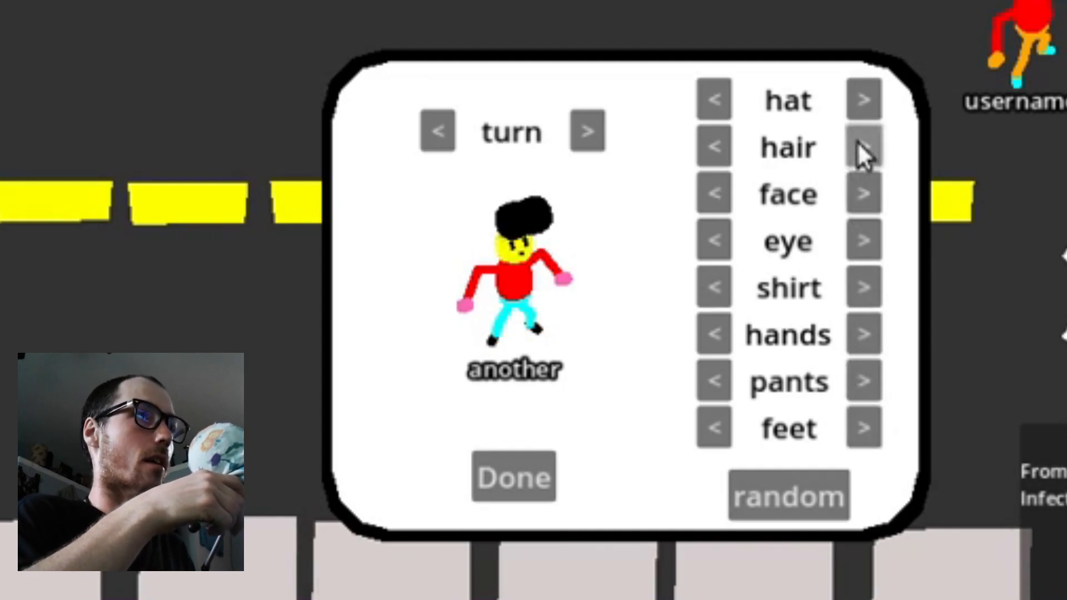
pyautogui.click(863, 145)
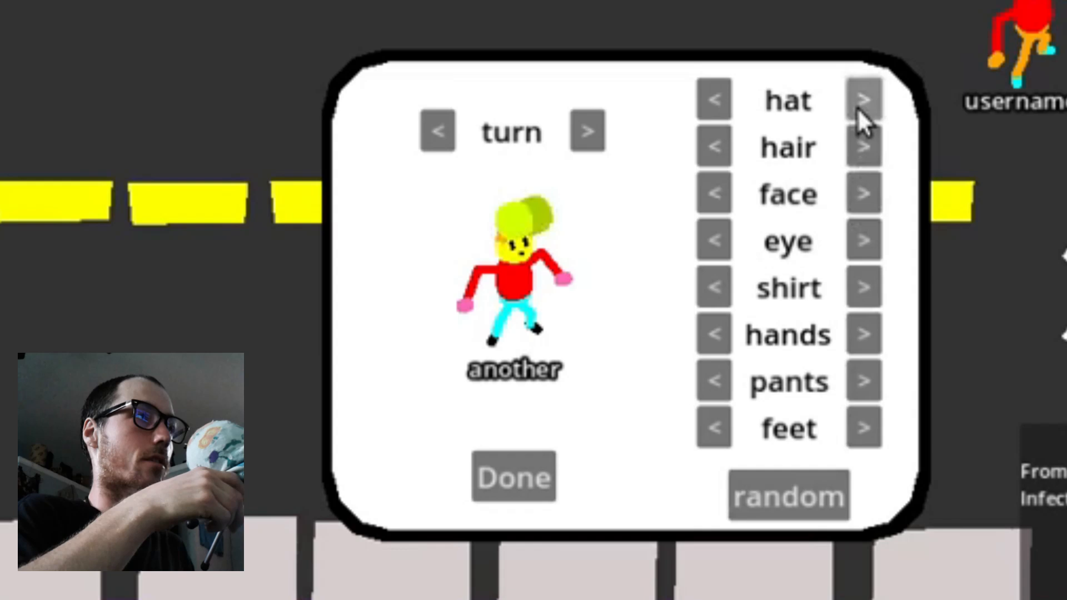
pyautogui.click(513, 476)
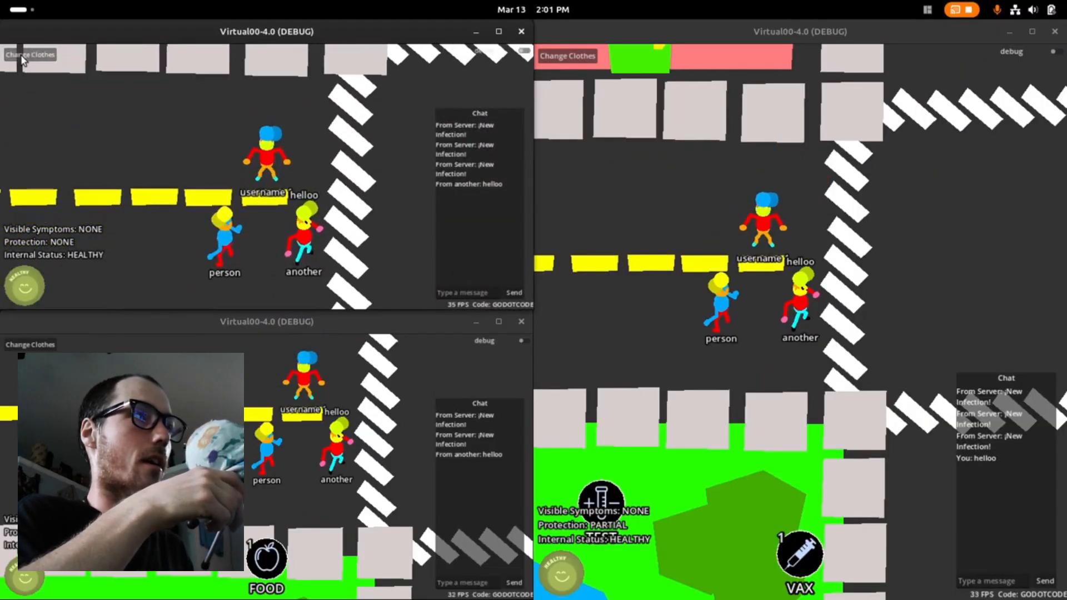
# Step: Use Change Clothes and random to randomise the username 1 and person outfits
pyautogui.click(30, 54)
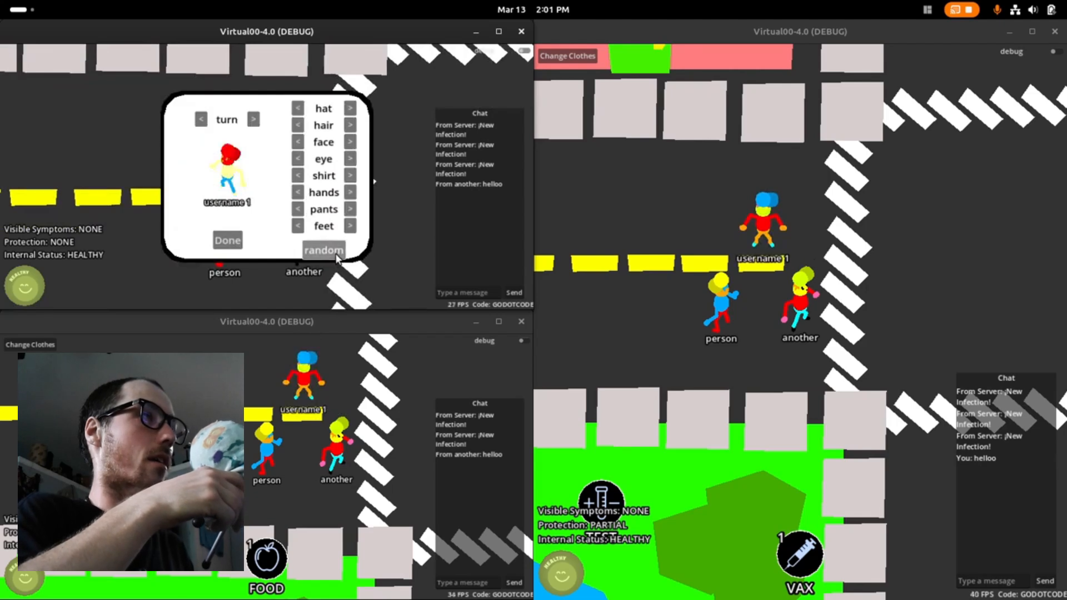
pyautogui.click(323, 249)
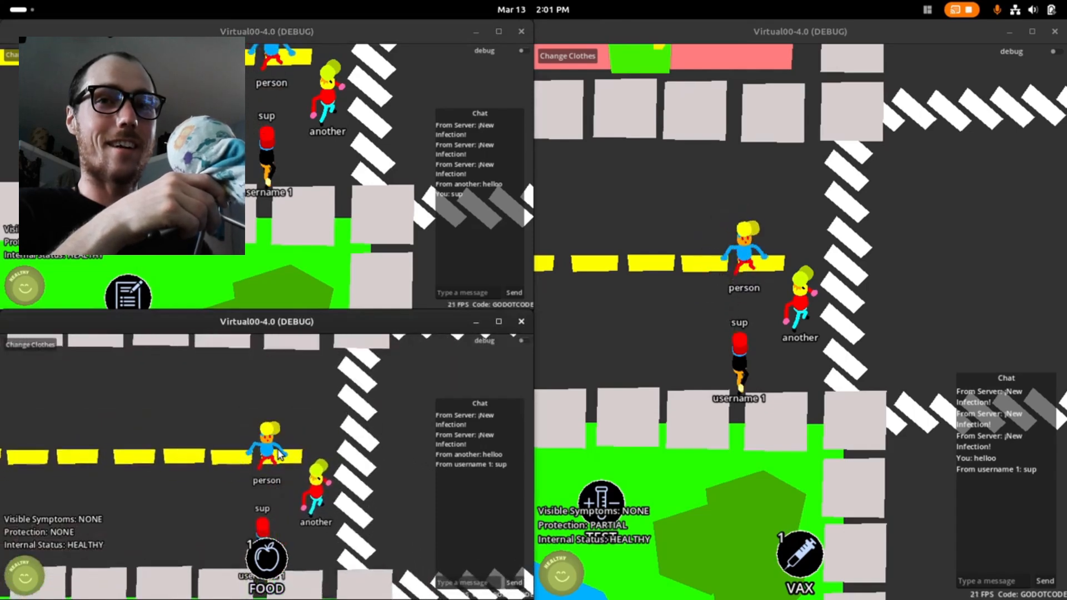
pyautogui.click(30, 344)
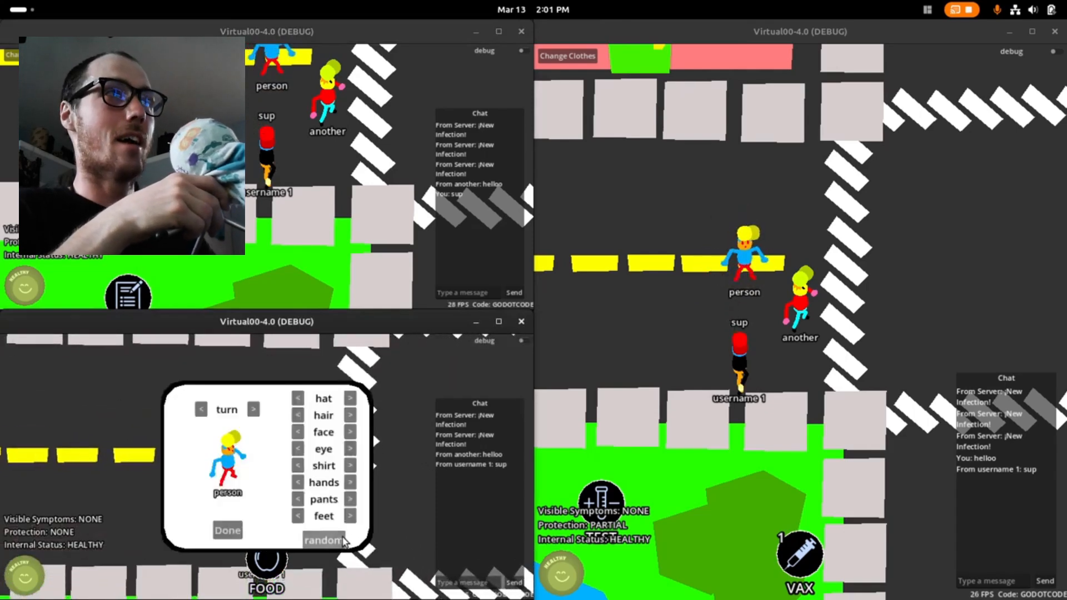
pyautogui.click(323, 539)
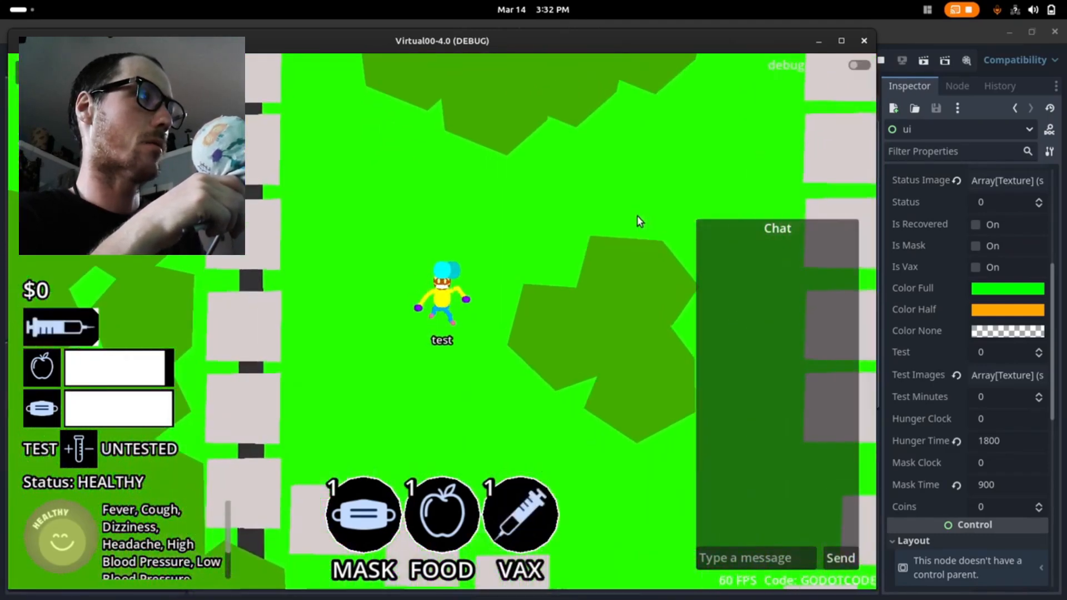
# Step: Raise the ui node's Test spinbox to 1 and Status spinbox to 2
pyautogui.click(1039, 348)
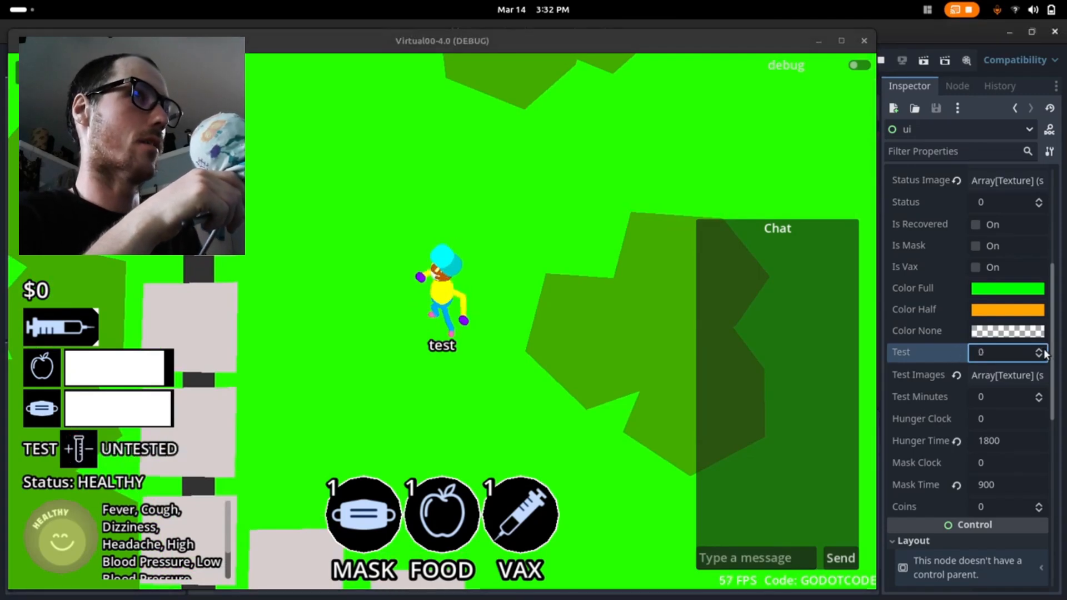
pyautogui.click(1039, 349)
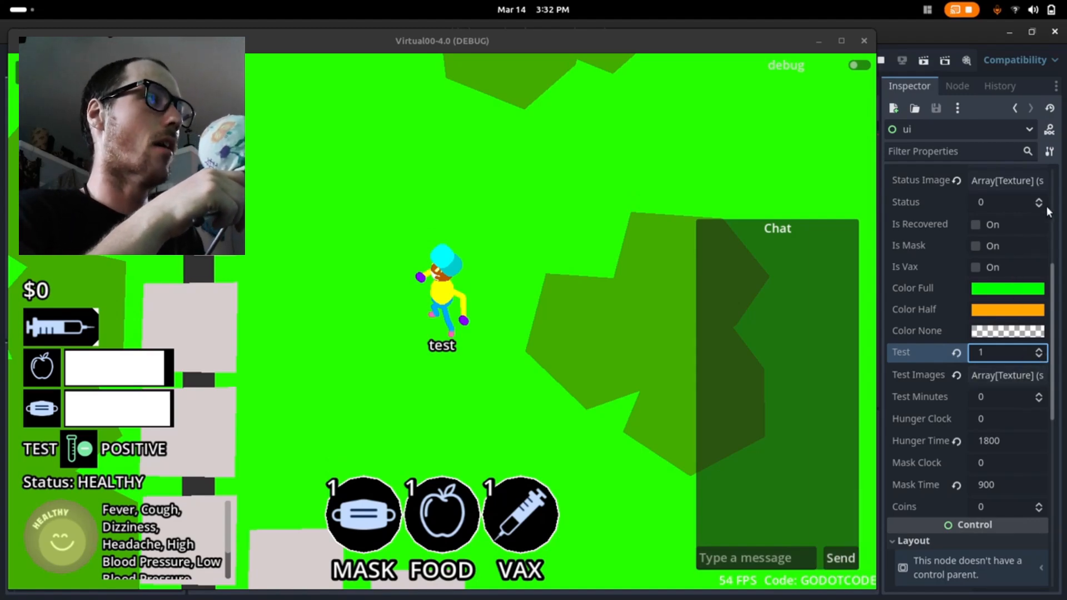
pyautogui.click(1039, 198)
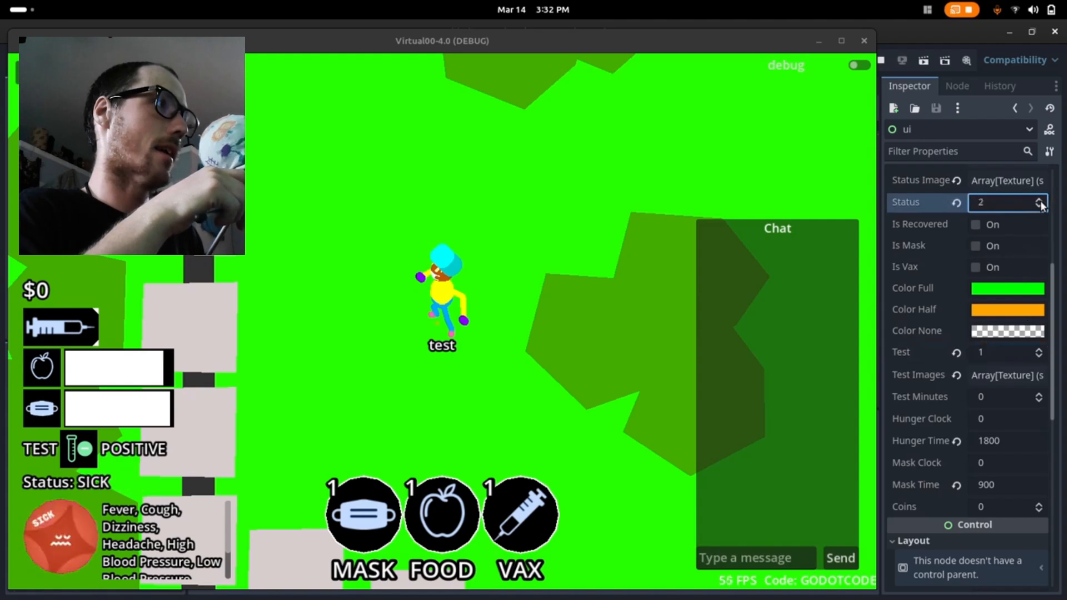